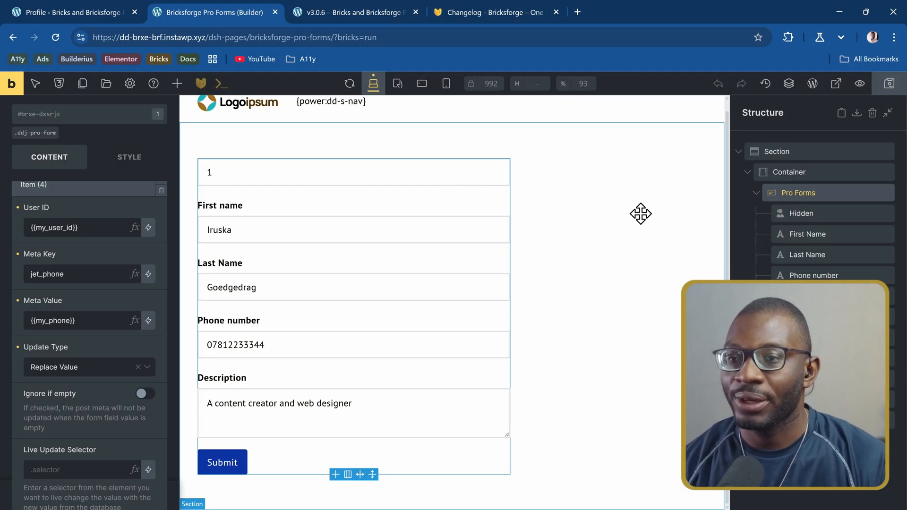
mouse_move(814, 193)
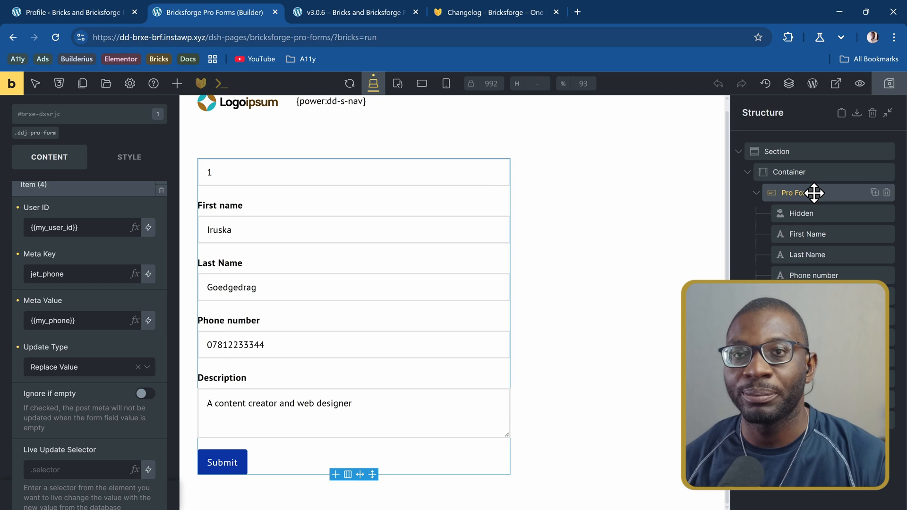
mouse_move(218, 83)
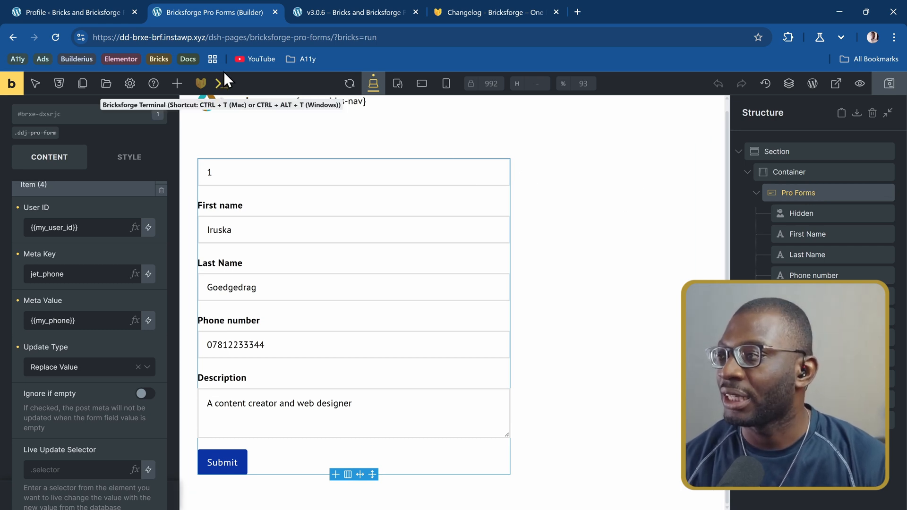
click(69, 12)
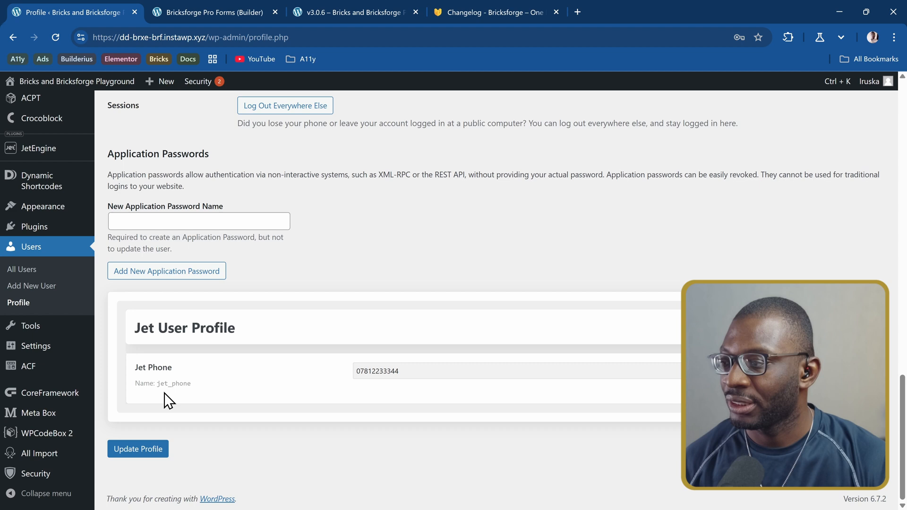
mouse_move(181, 403)
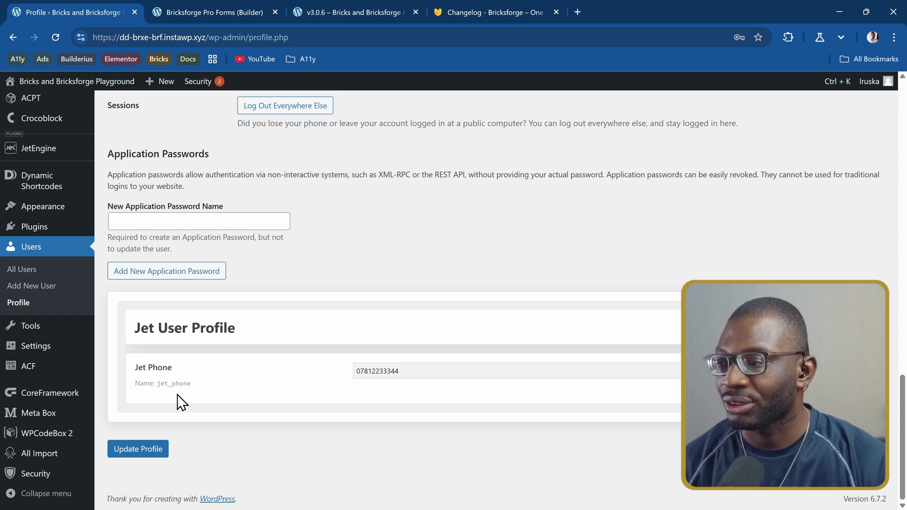
mouse_move(385, 391)
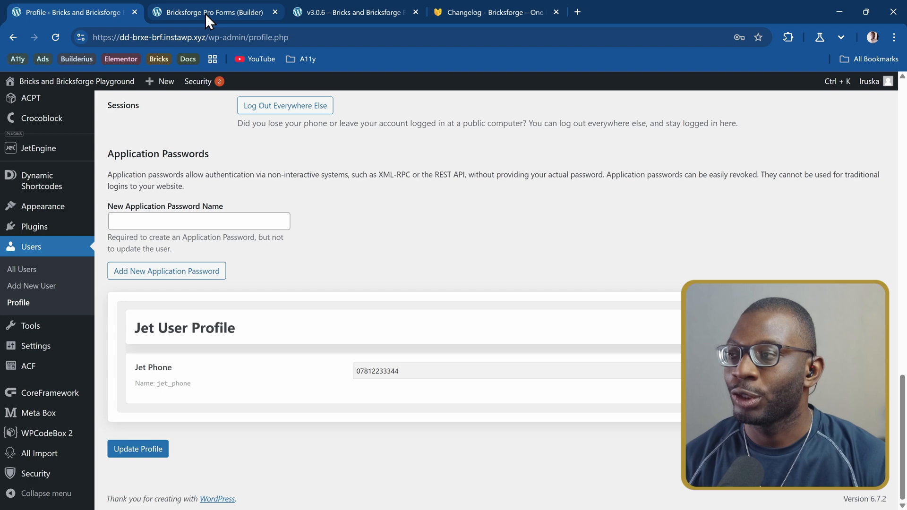
Step: In the builder, expand the Update User Meta item and show the form field IDs list mapping Phone number to my_phone
click(215, 12)
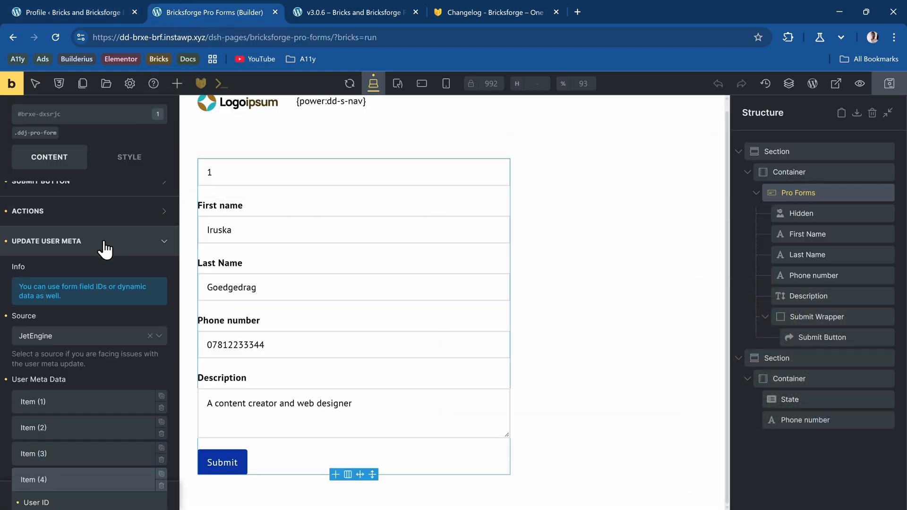
click(27, 210)
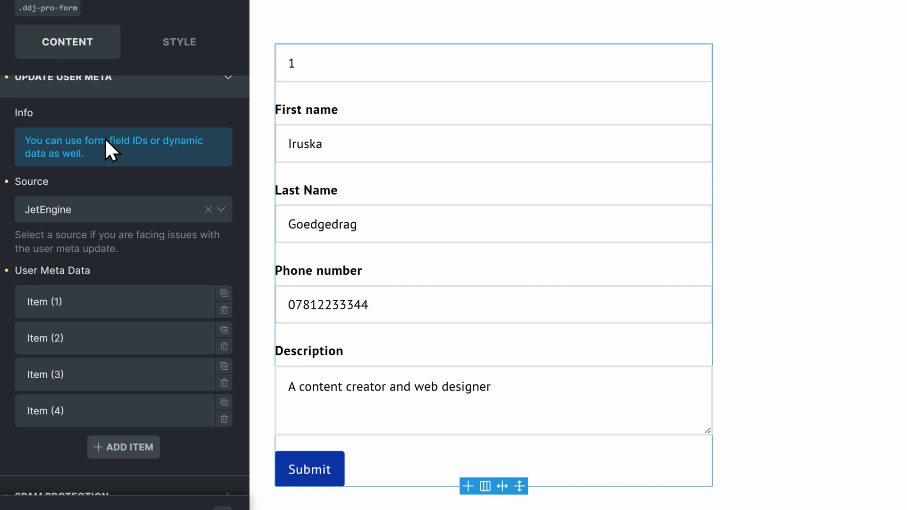
scroll(down, 3)
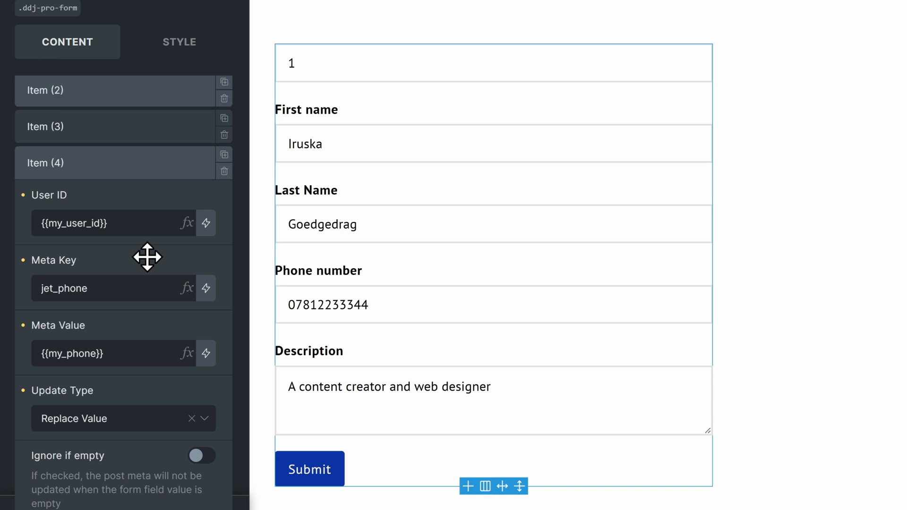
mouse_move(116, 290)
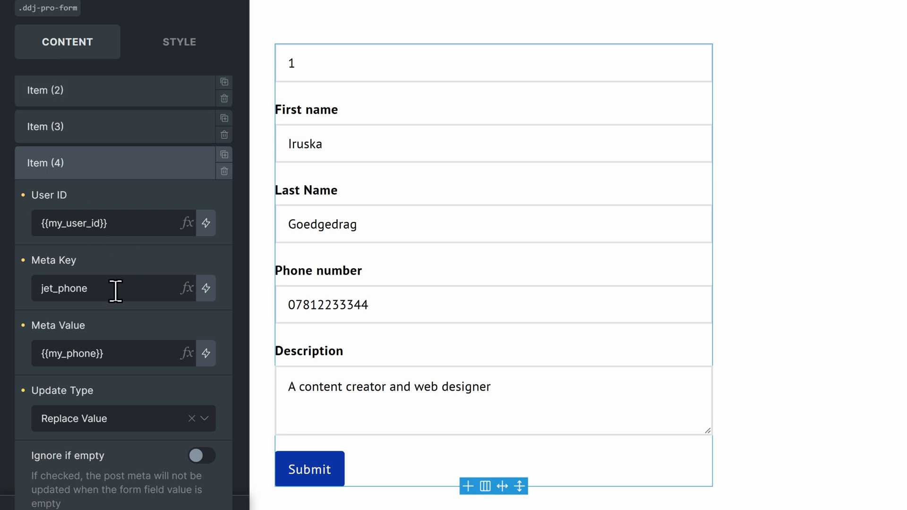
mouse_move(66, 353)
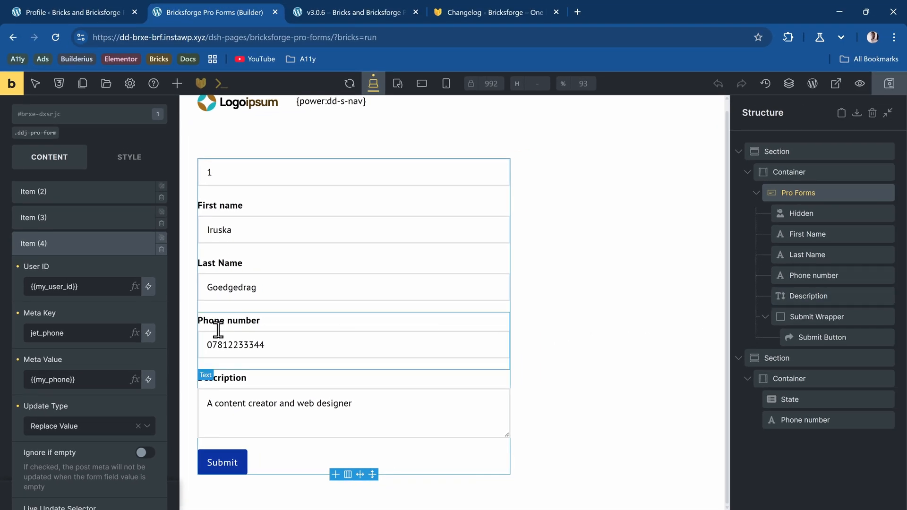
click(134, 333)
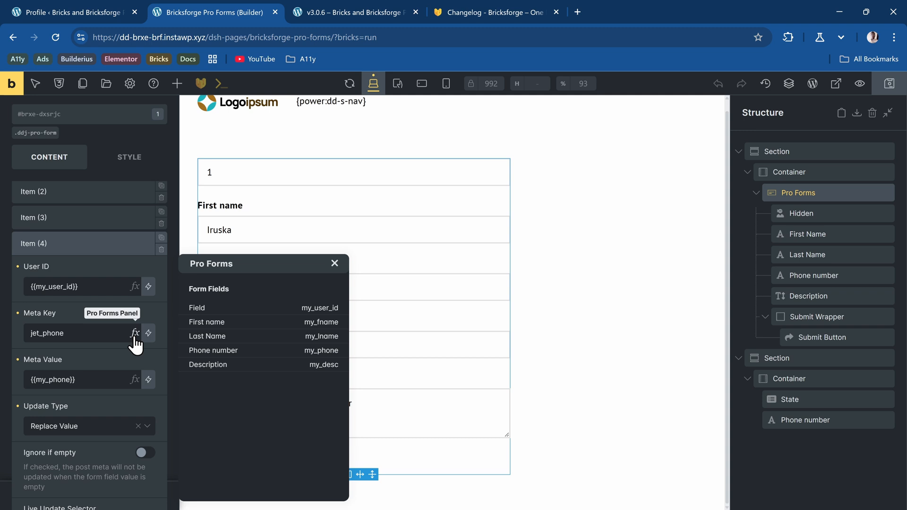
mouse_move(135, 387)
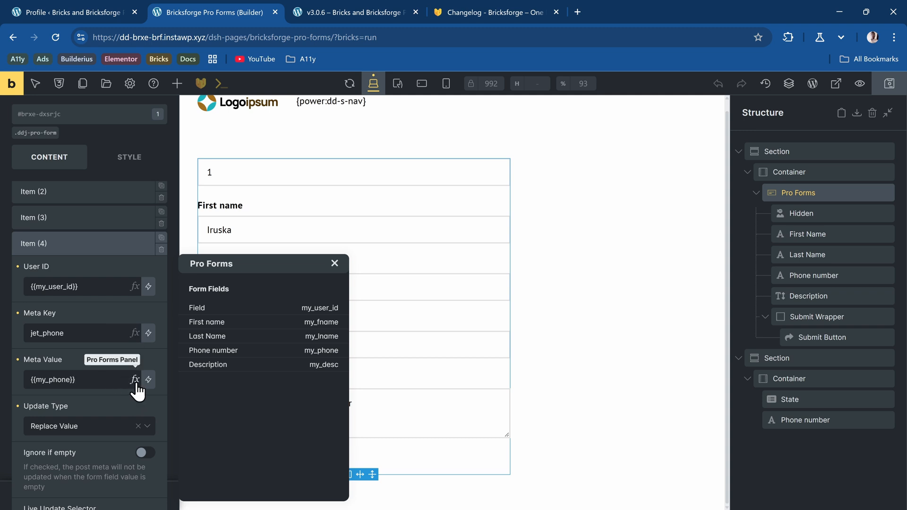
mouse_move(327, 336)
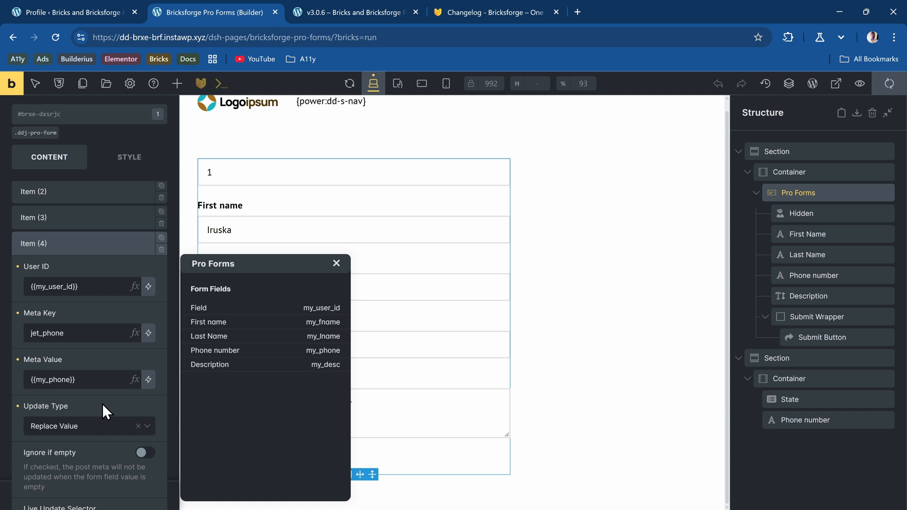
mouse_move(11, 83)
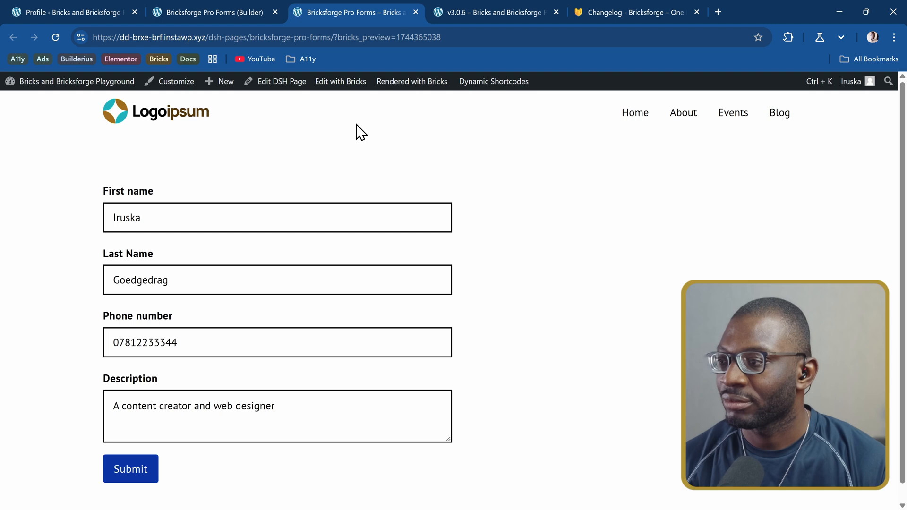
Step: Fill the live form with phone number 0123456 and description "Just a test"
double_click(125, 218)
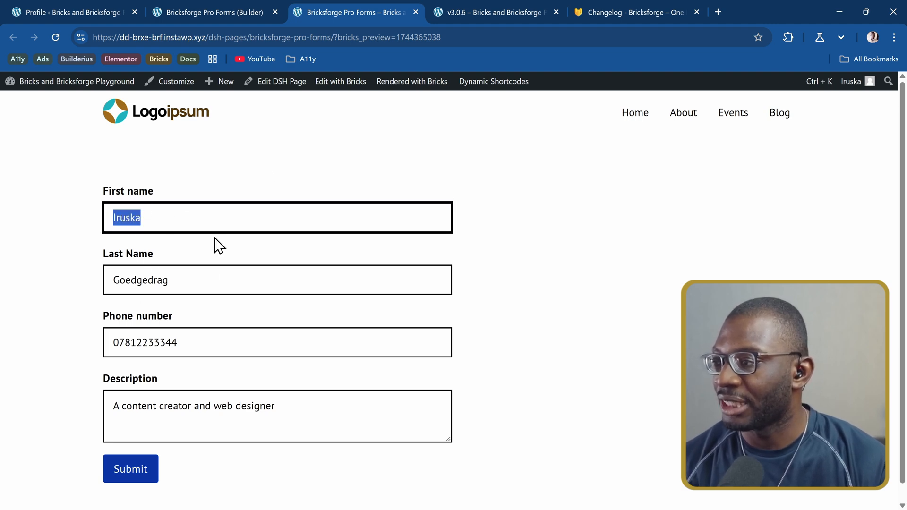
mouse_move(202, 220)
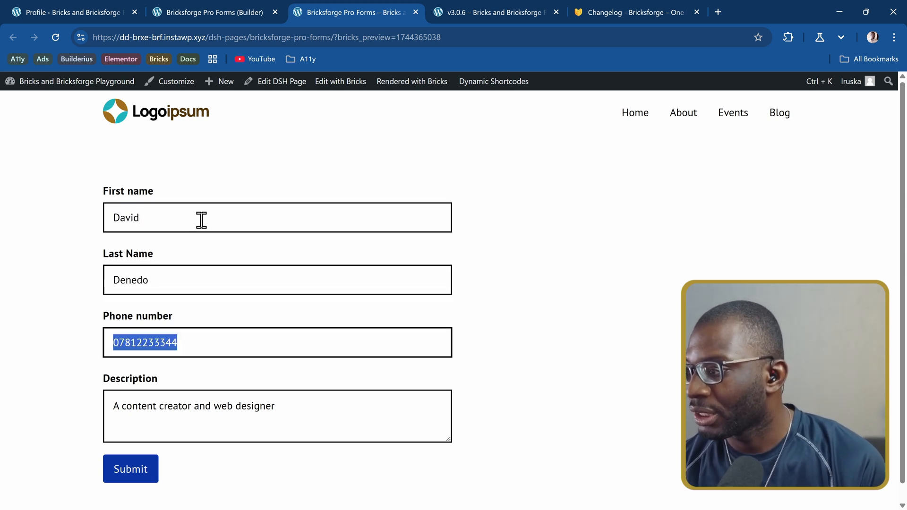
text(0)
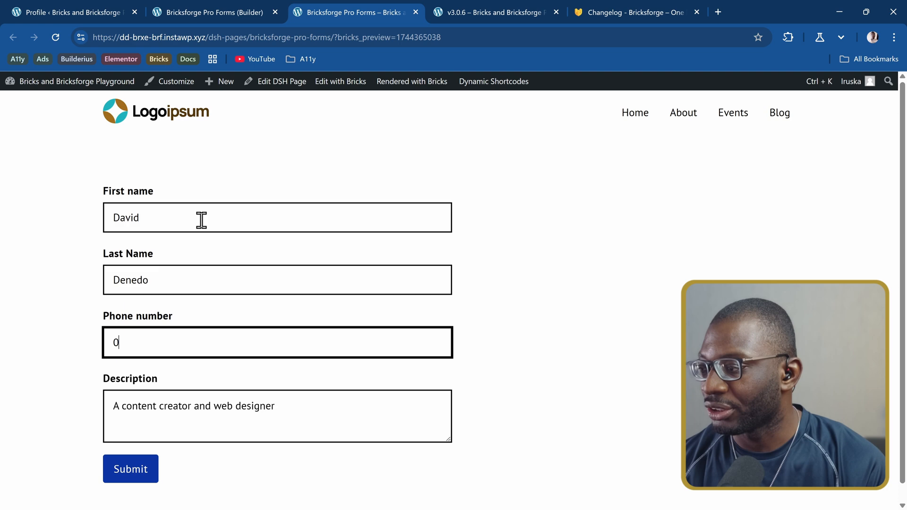
text(123456)
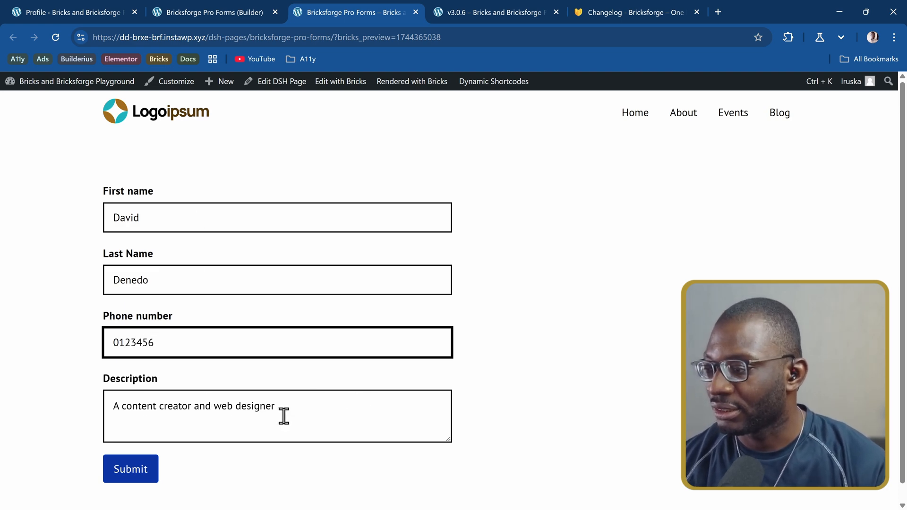
triple_click(194, 406)
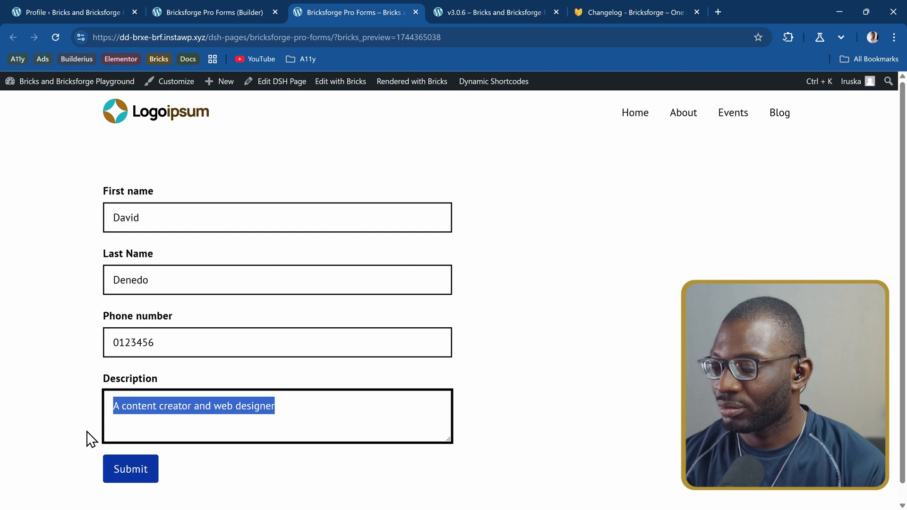
text(Just a test)
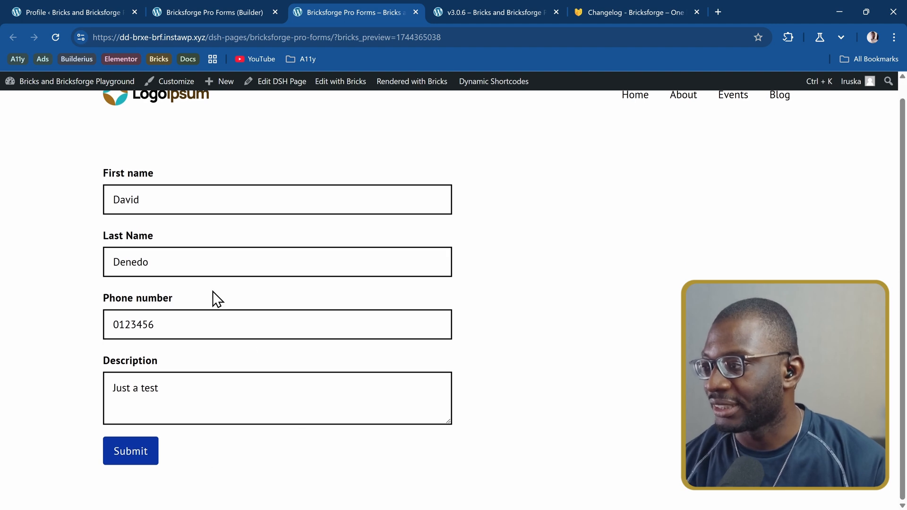
mouse_move(90, 27)
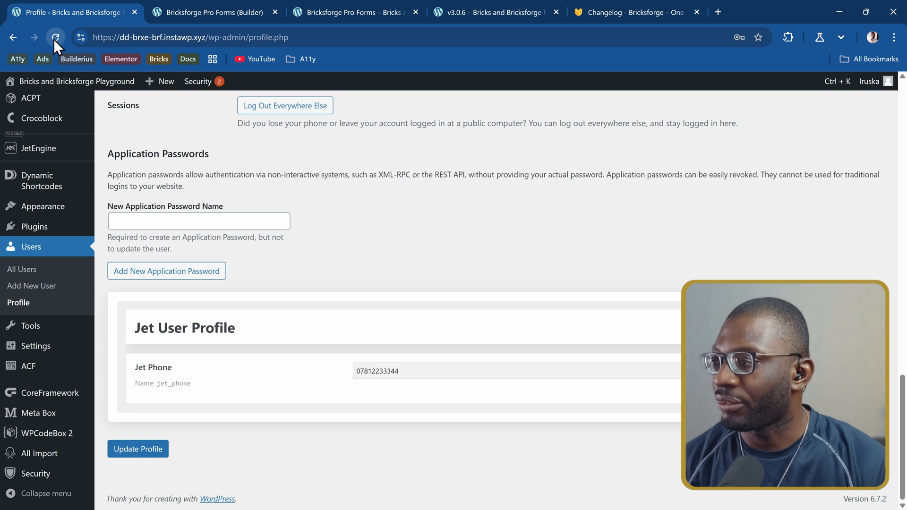
click(54, 37)
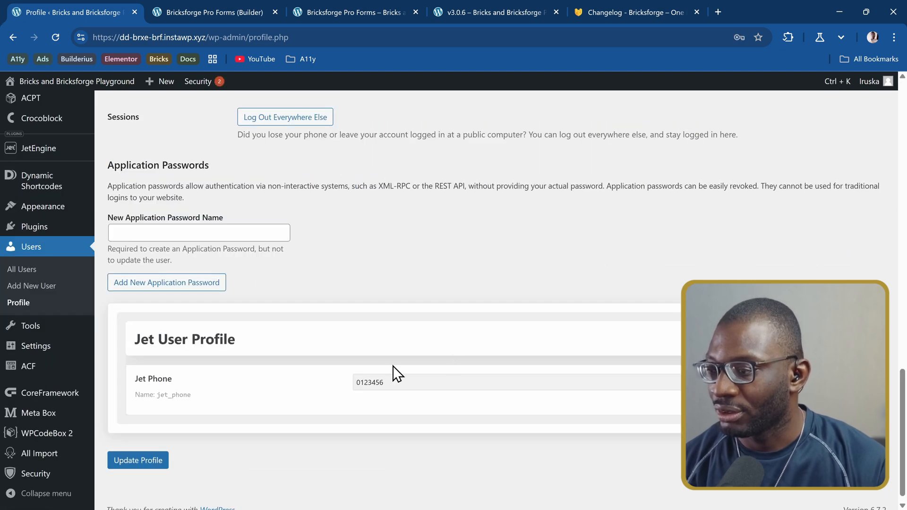
mouse_move(377, 390)
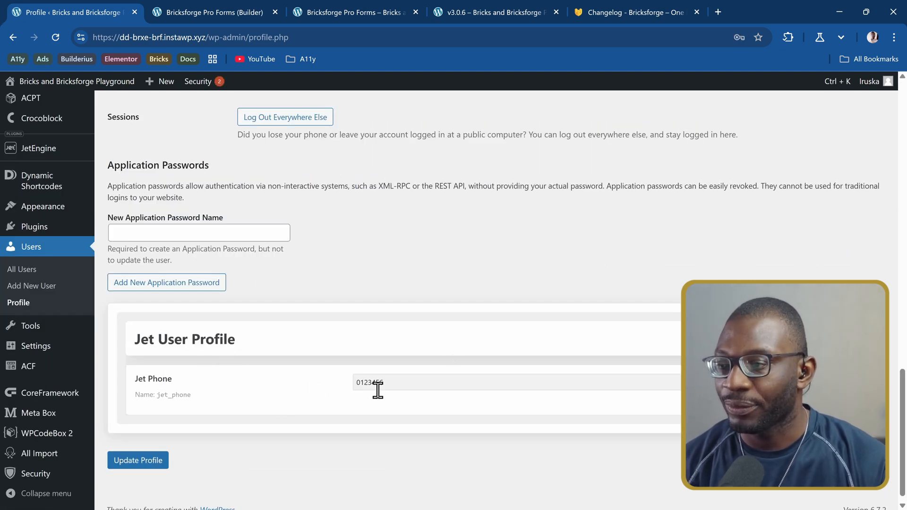
scroll(up, 3)
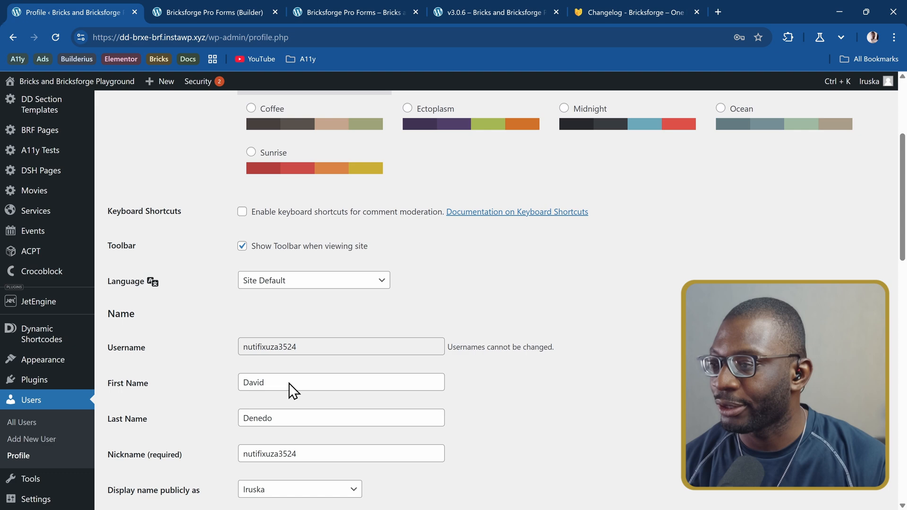
scroll(down, 3)
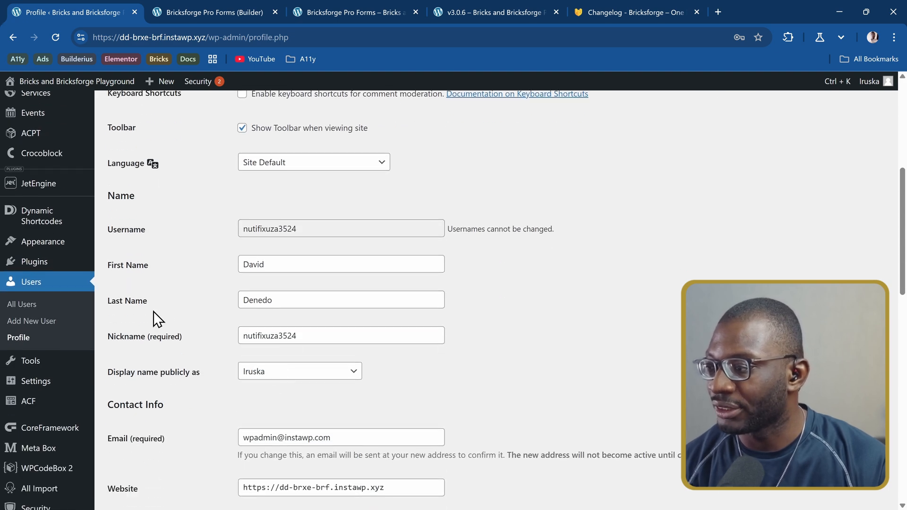
scroll(down, 3)
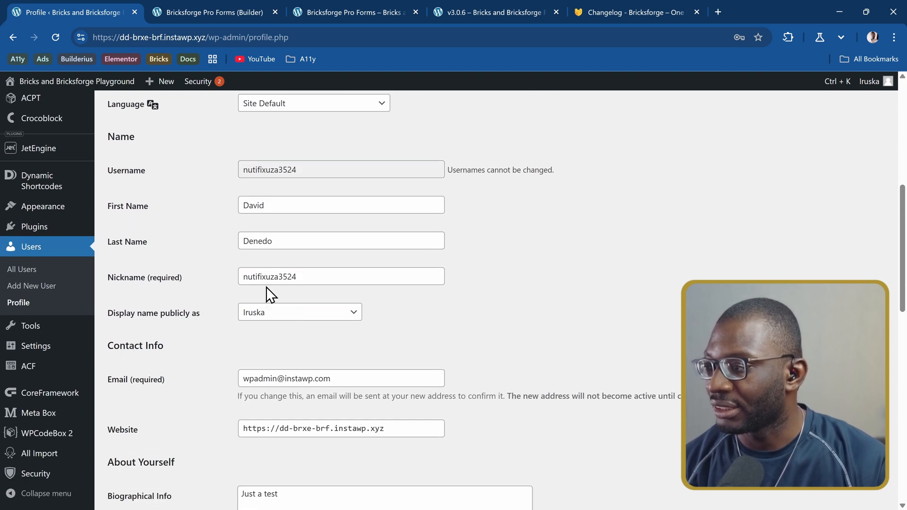
mouse_move(290, 366)
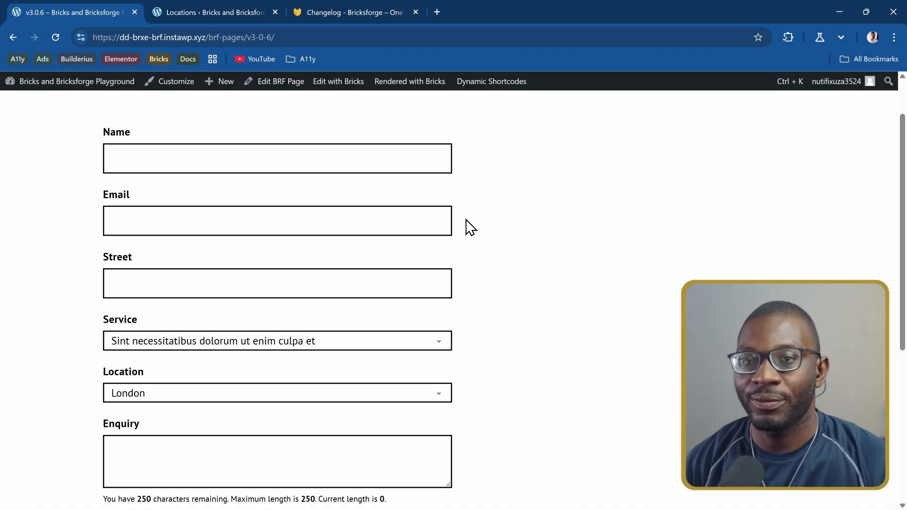
mouse_move(127, 339)
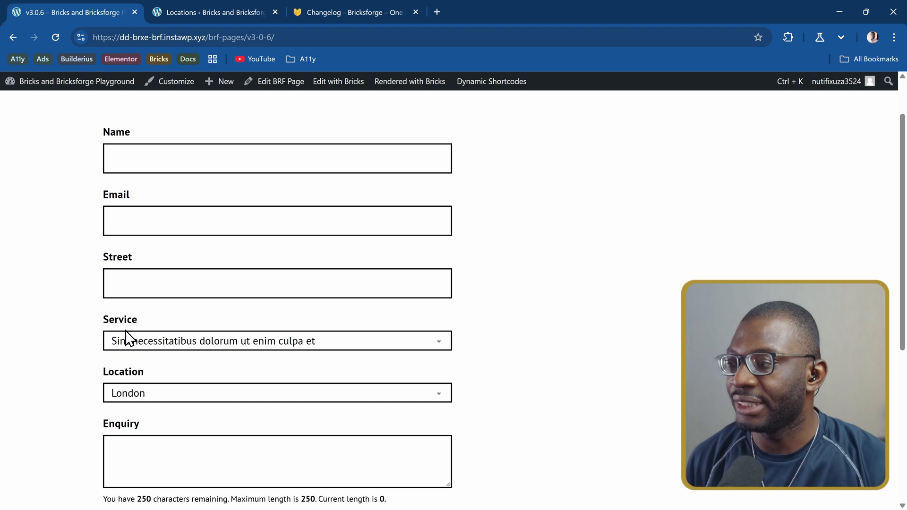
mouse_move(139, 335)
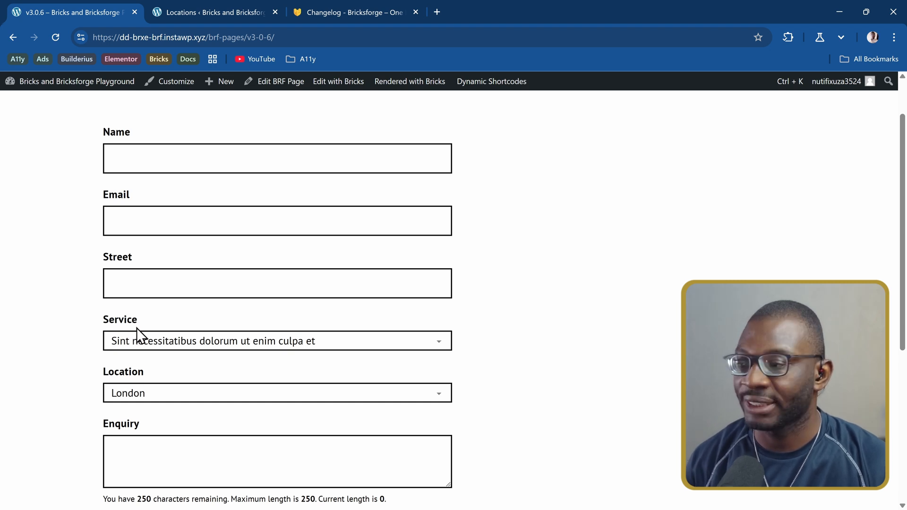
mouse_move(132, 344)
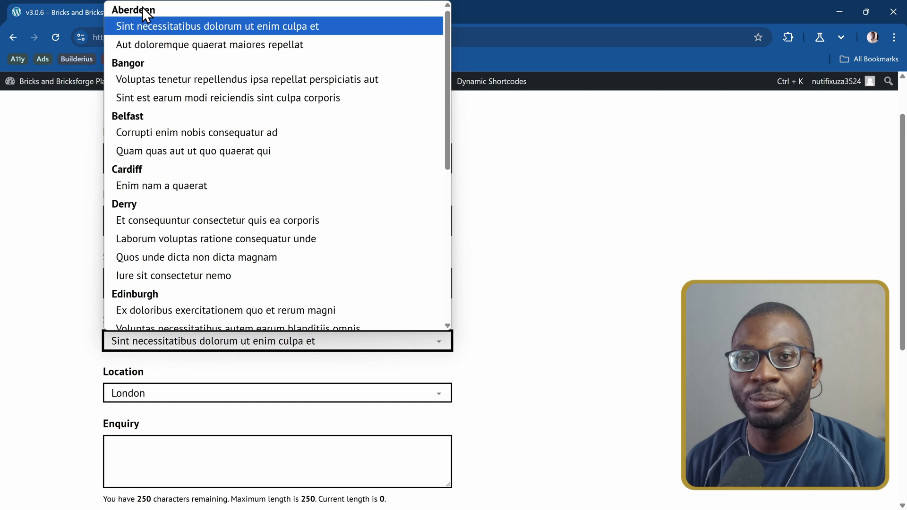
mouse_move(159, 44)
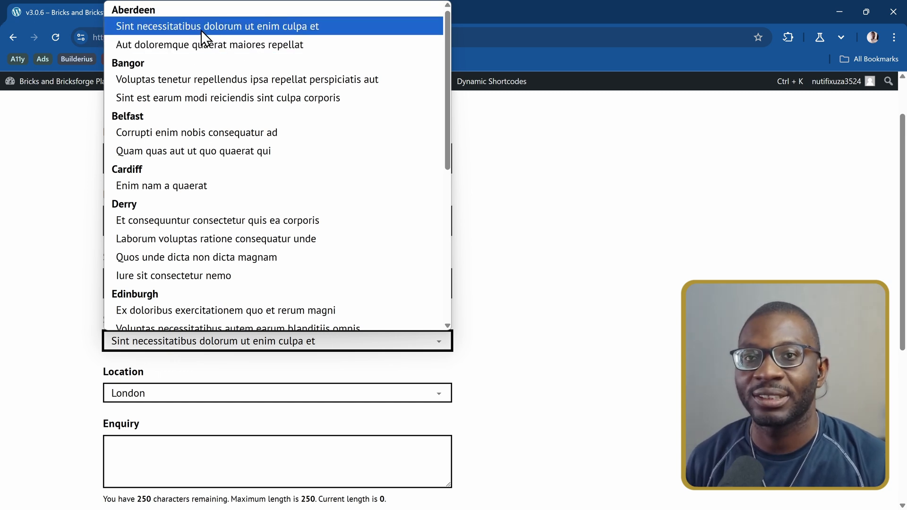
mouse_move(156, 16)
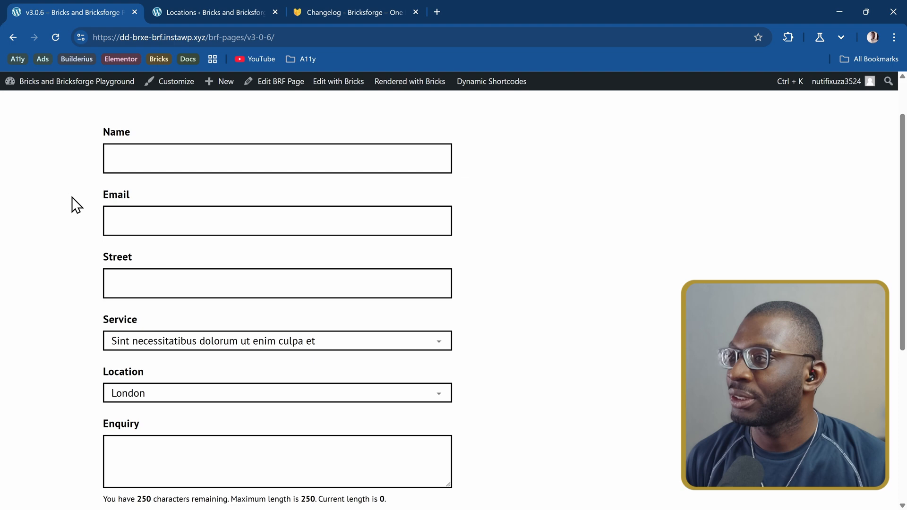
Step: Review the location-grouped Service dropdown and choose the first Aberdeen service
key(ctrl+k)
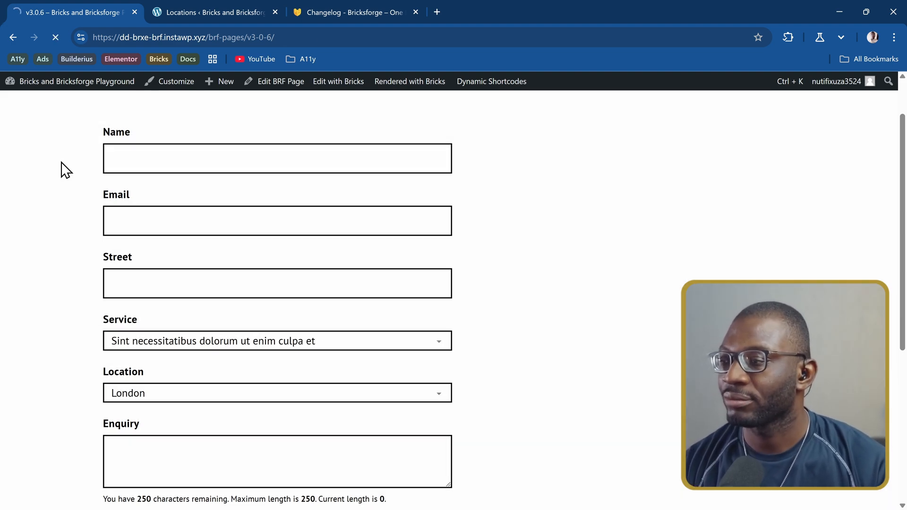
Step: Edit the form with Bricks, inspect the Option Group's query loop over Locations terms, then view the Locations terms list
click(338, 81)
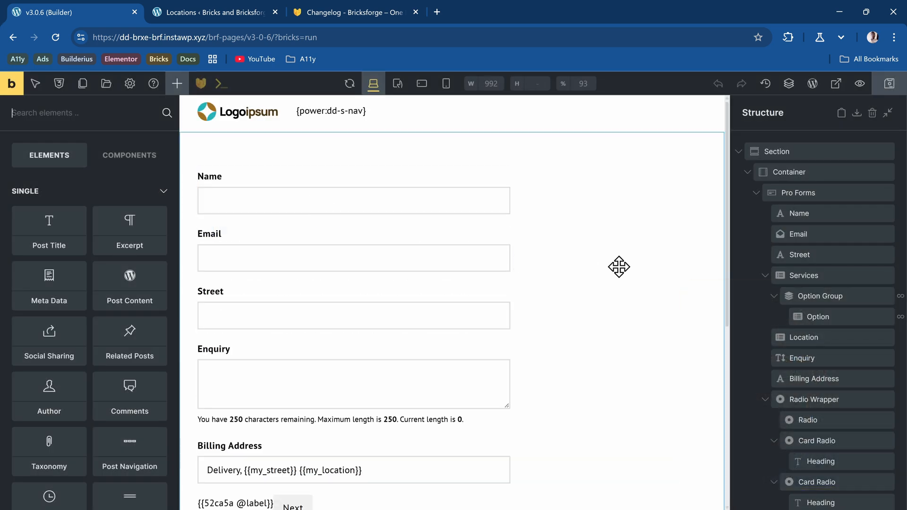
click(804, 275)
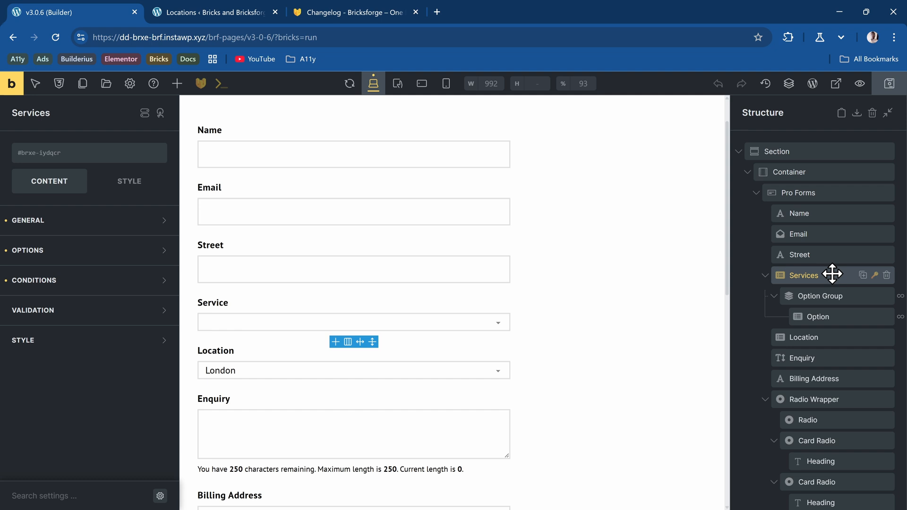
scroll(down, 3)
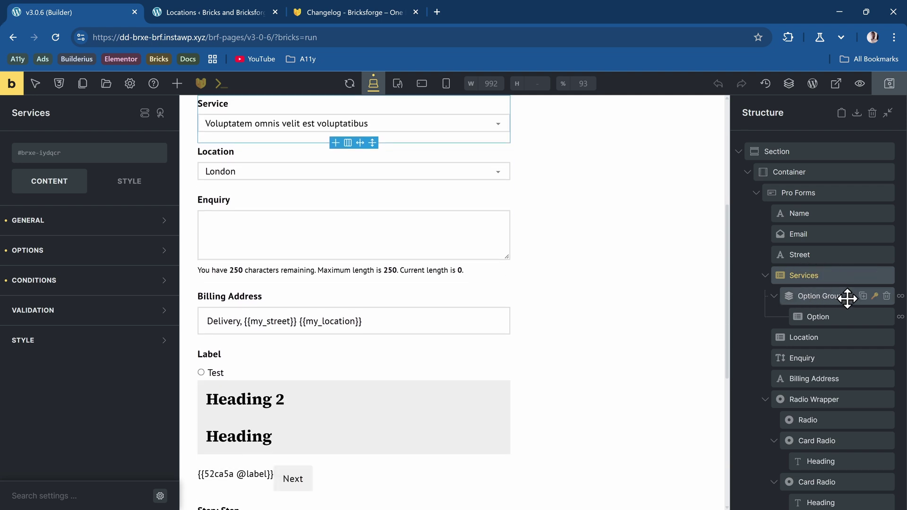
click(819, 295)
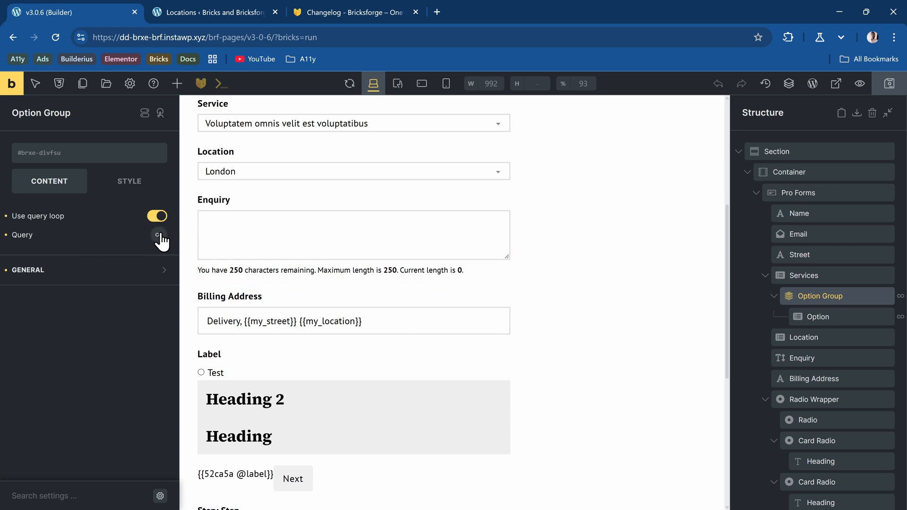
click(158, 236)
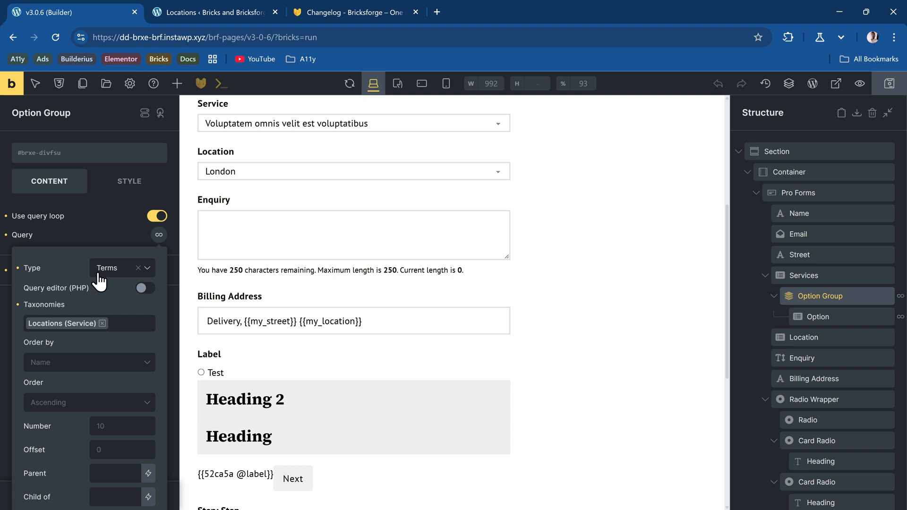
scroll(down, 3)
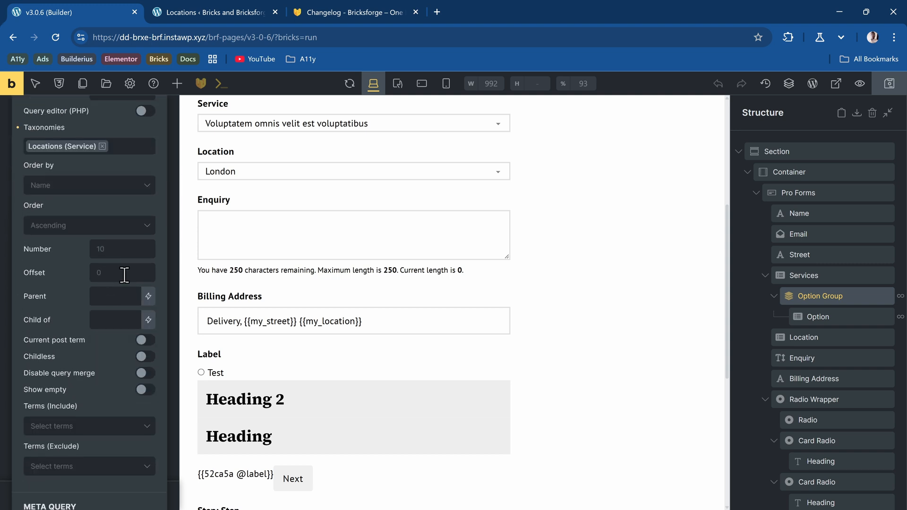
click(215, 12)
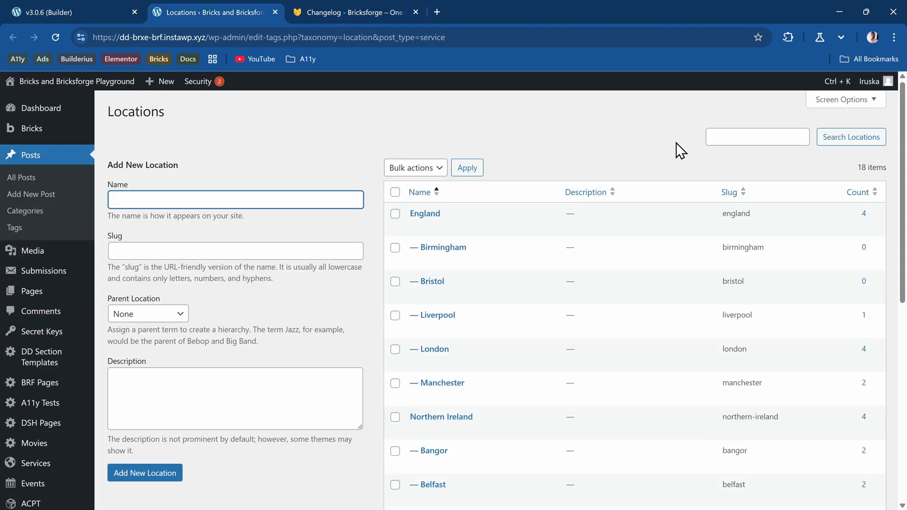
mouse_move(425, 212)
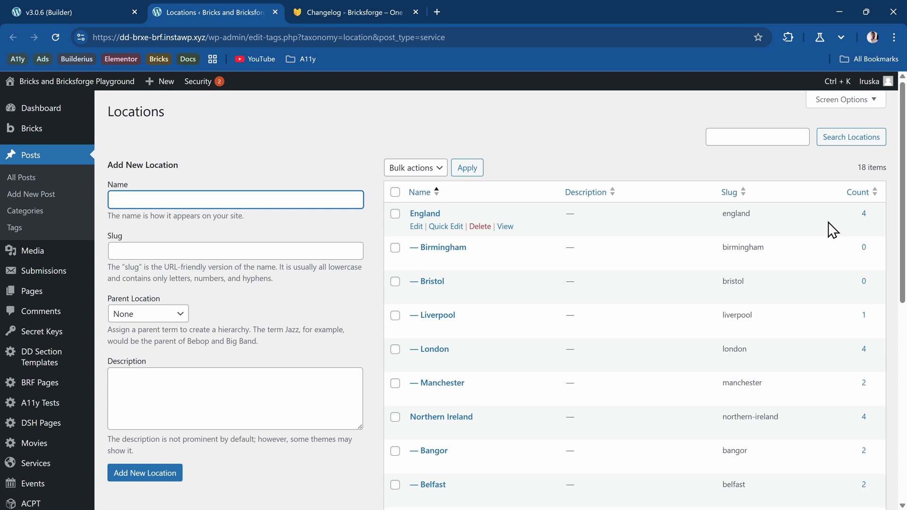
mouse_move(871, 281)
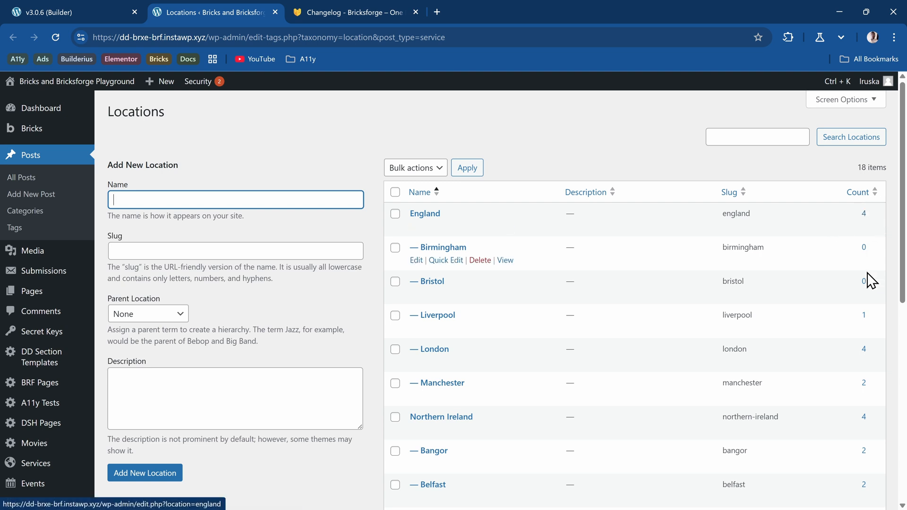
mouse_move(830, 323)
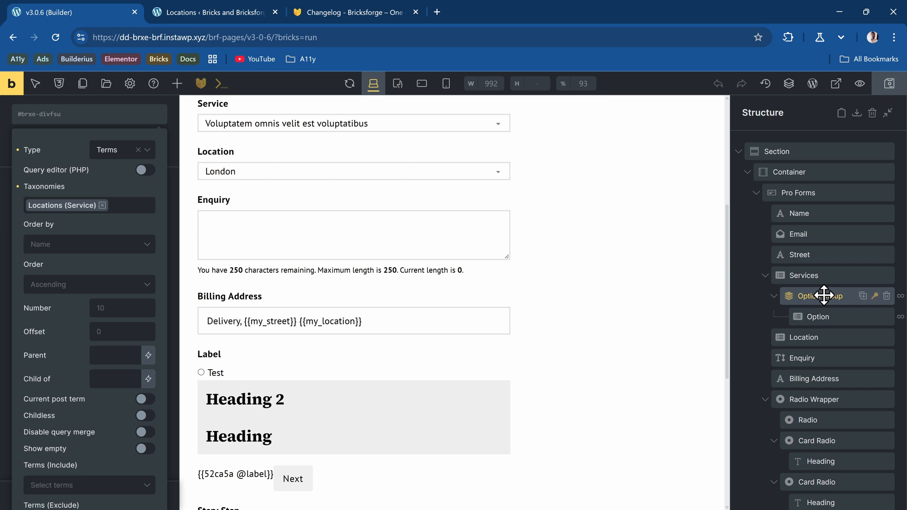
Step: Select the nested Option element and view its query loop: Posts of the Services post type
click(818, 317)
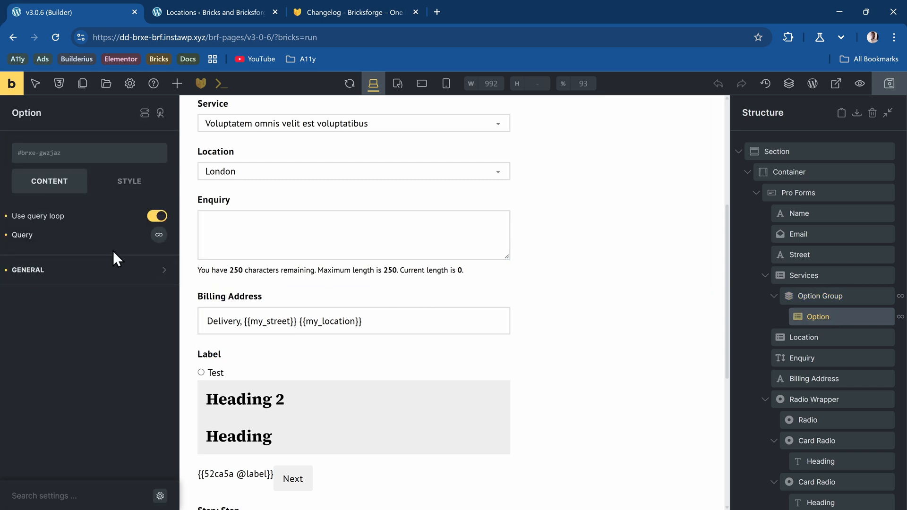
click(158, 235)
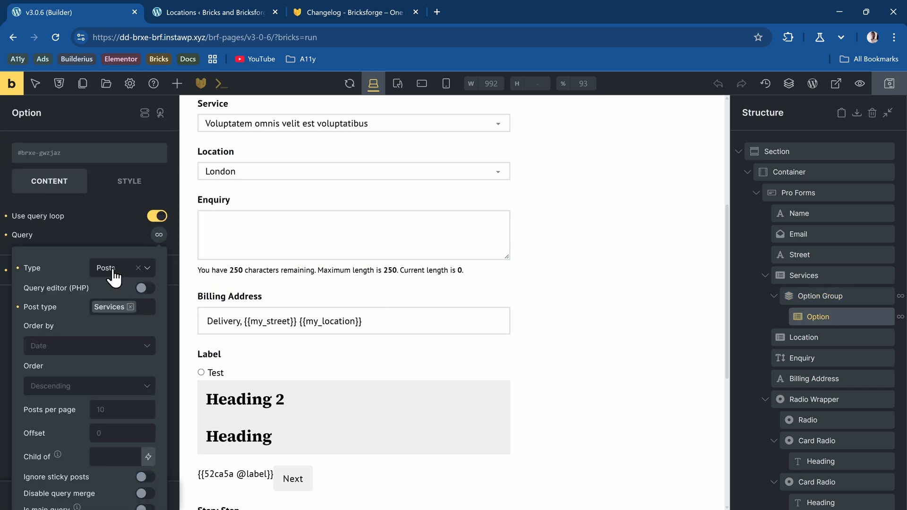
mouse_move(823, 296)
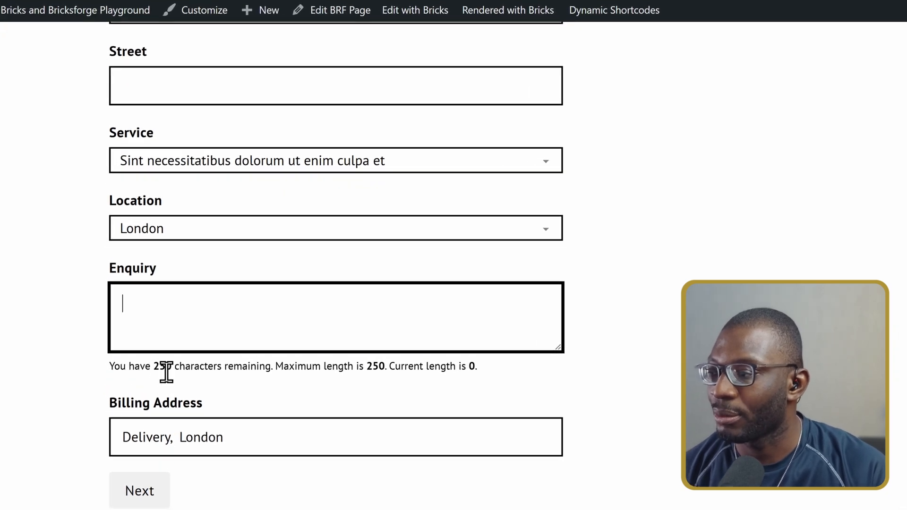
mouse_move(172, 306)
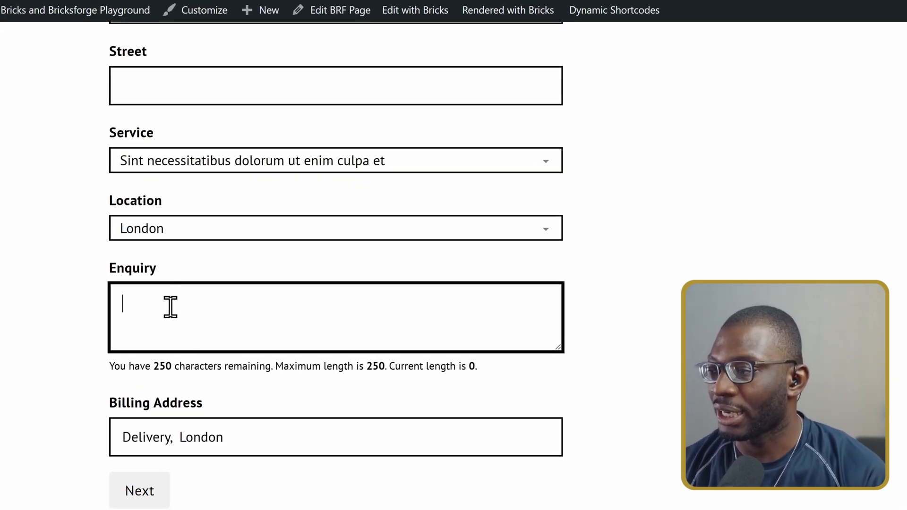
Step: Enter the enquiry "David is a good boy and so on." on the live form
text(David)
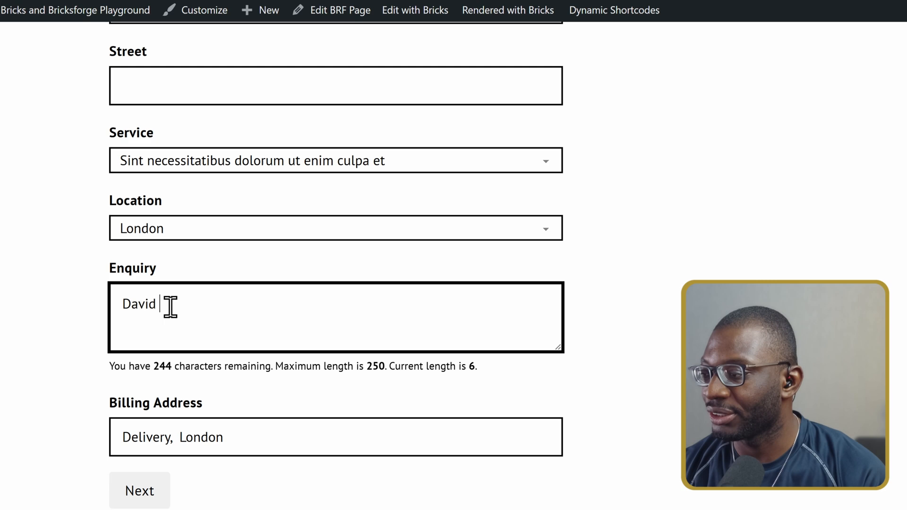
mouse_move(396, 392)
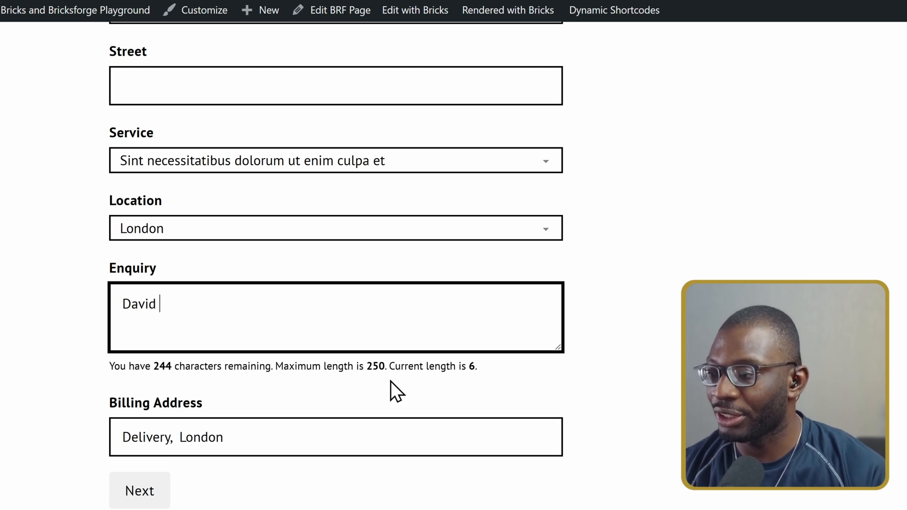
mouse_move(238, 302)
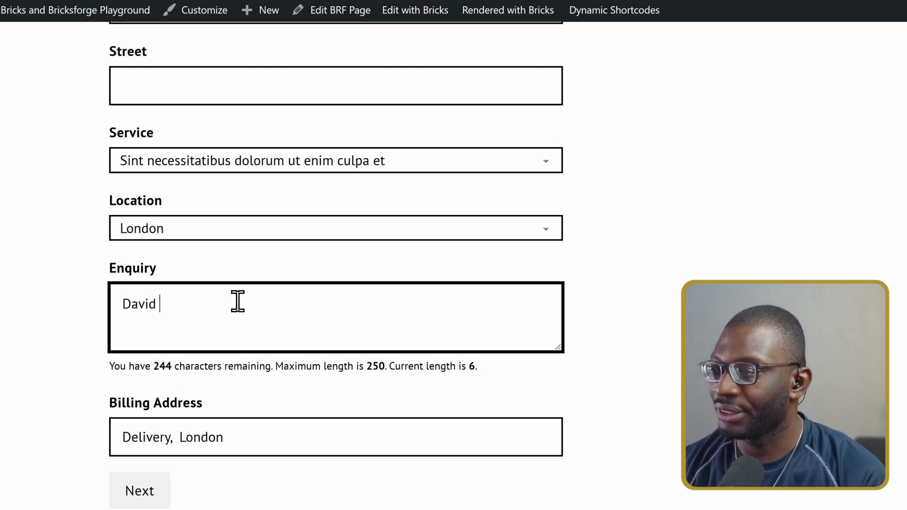
text(is a good b)
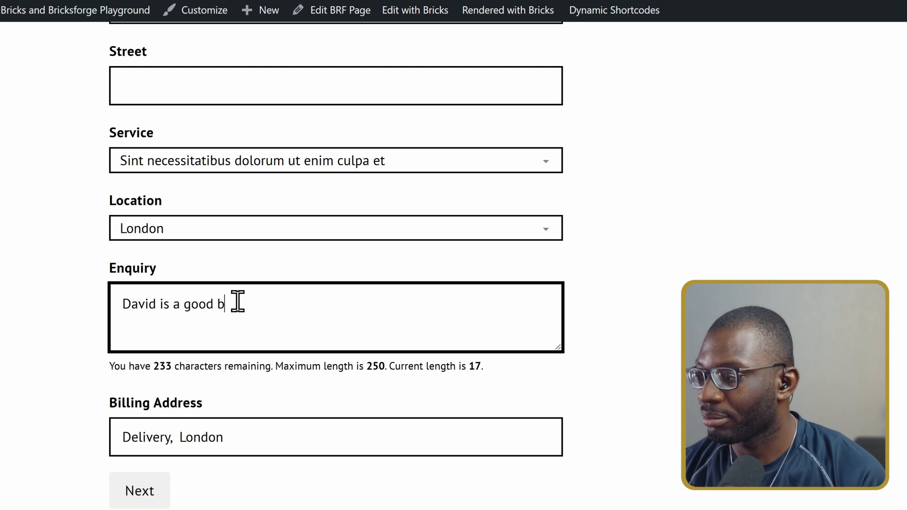
text(oy)
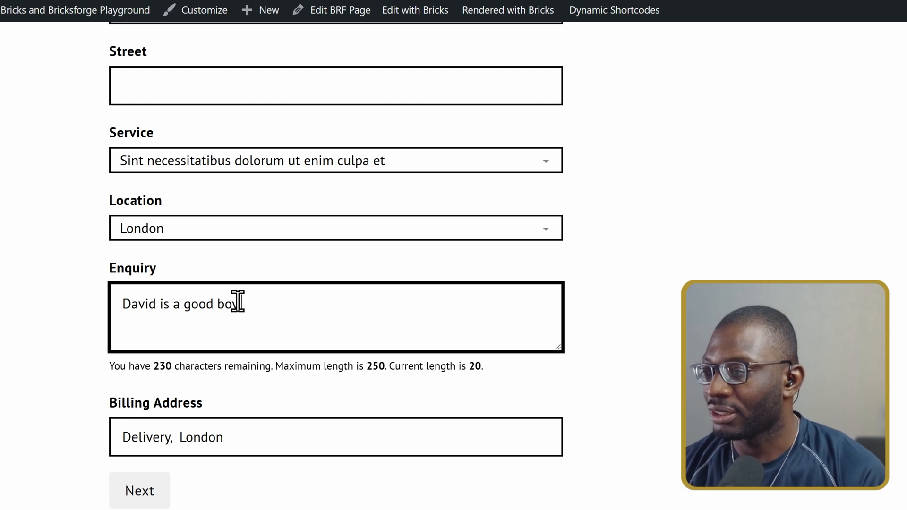
text(and so on.)
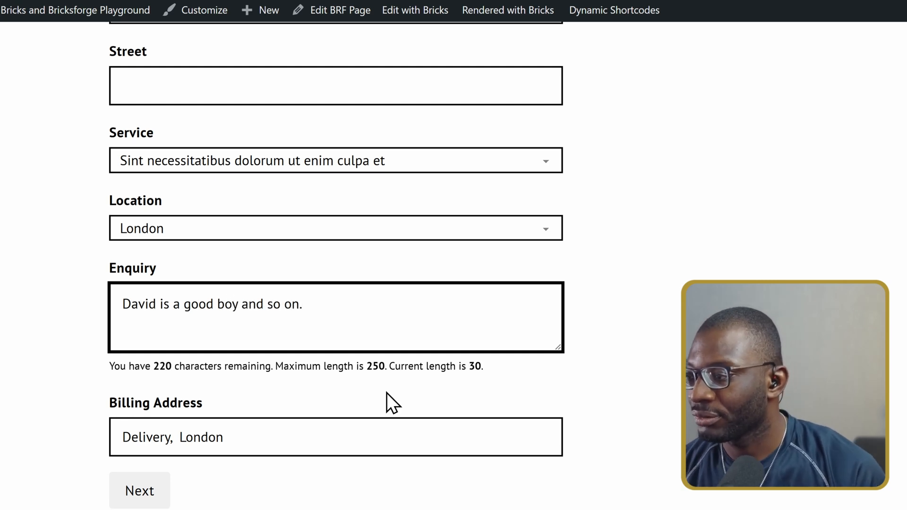
mouse_move(330, 313)
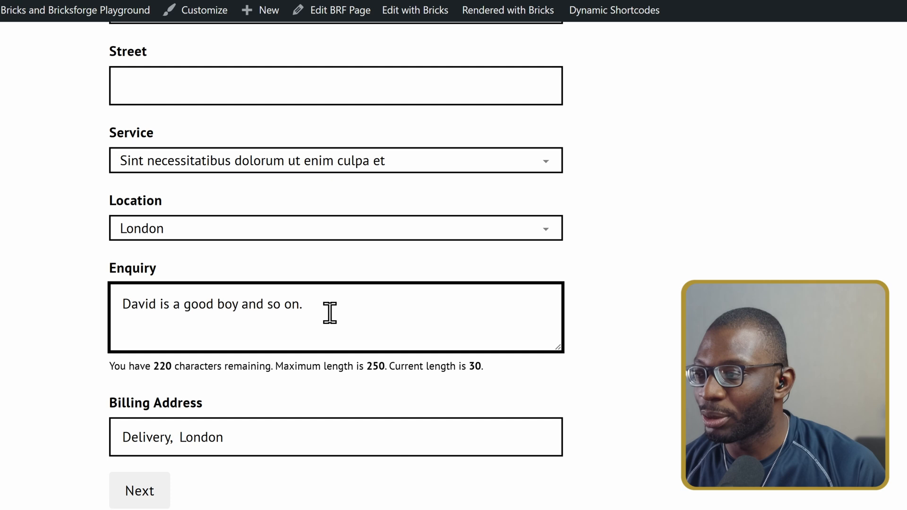
mouse_move(385, 388)
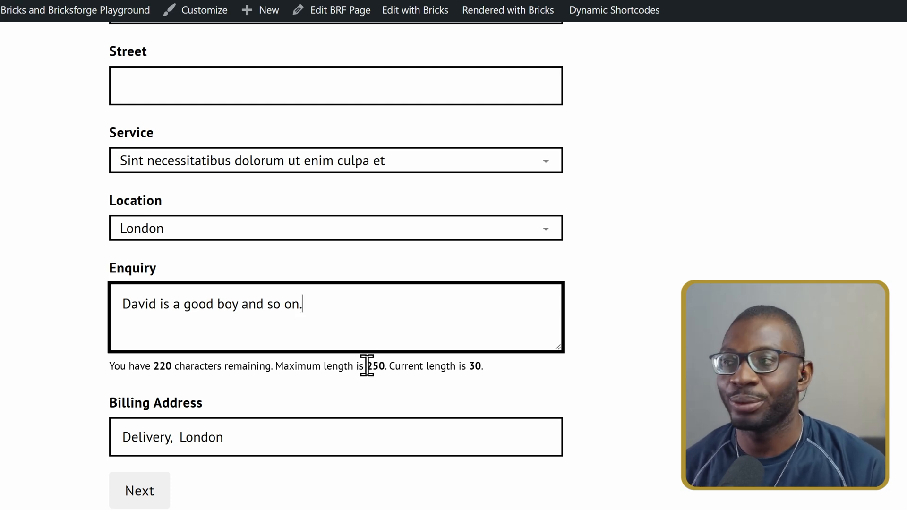
click(63, 12)
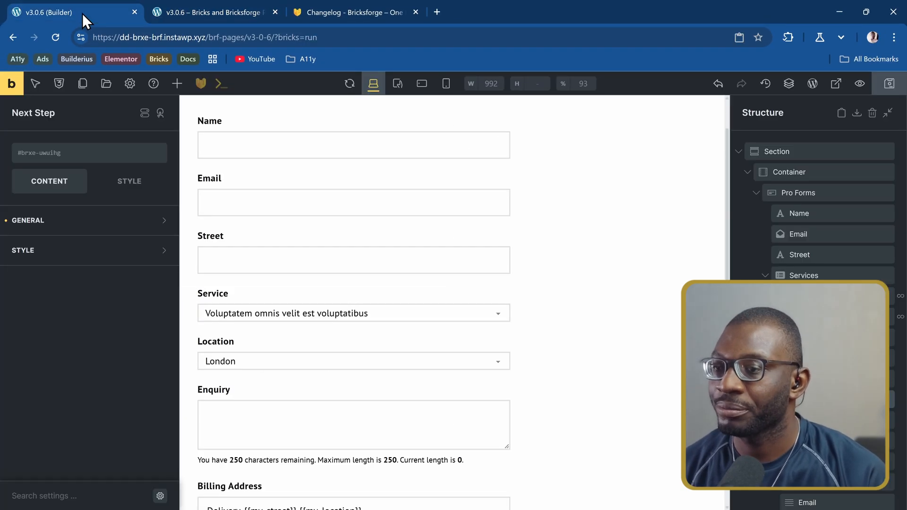
click(763, 275)
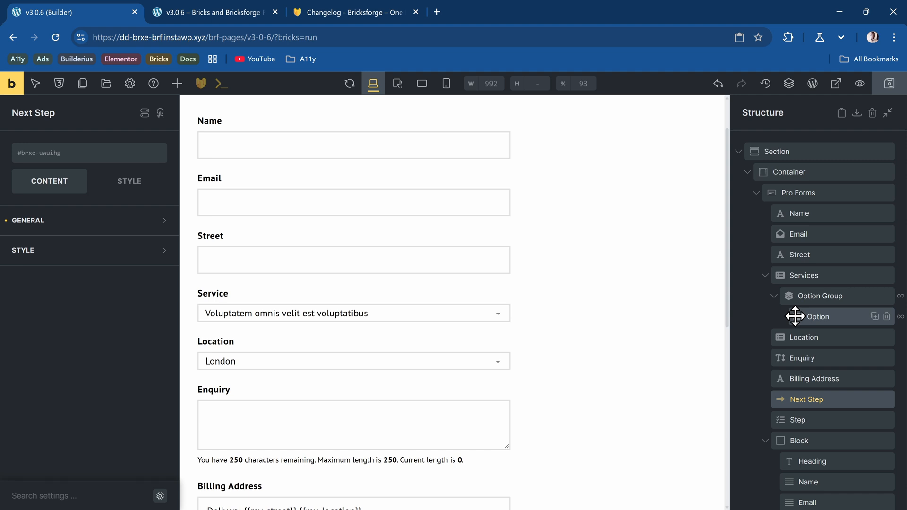
click(802, 358)
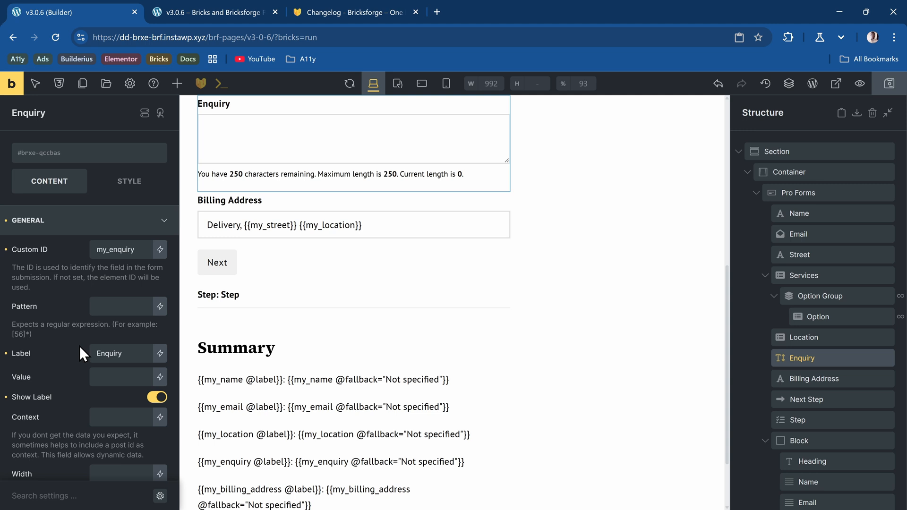
scroll(down, 3)
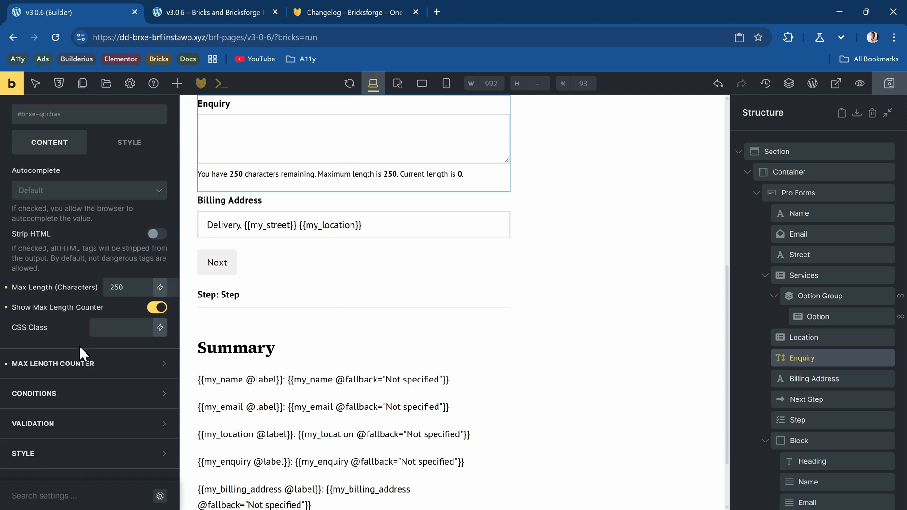
mouse_move(49, 335)
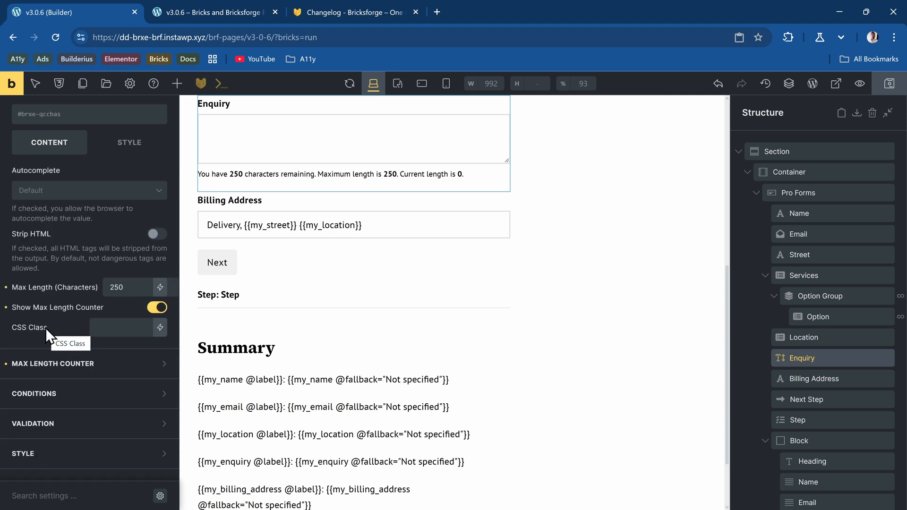
mouse_move(49, 297)
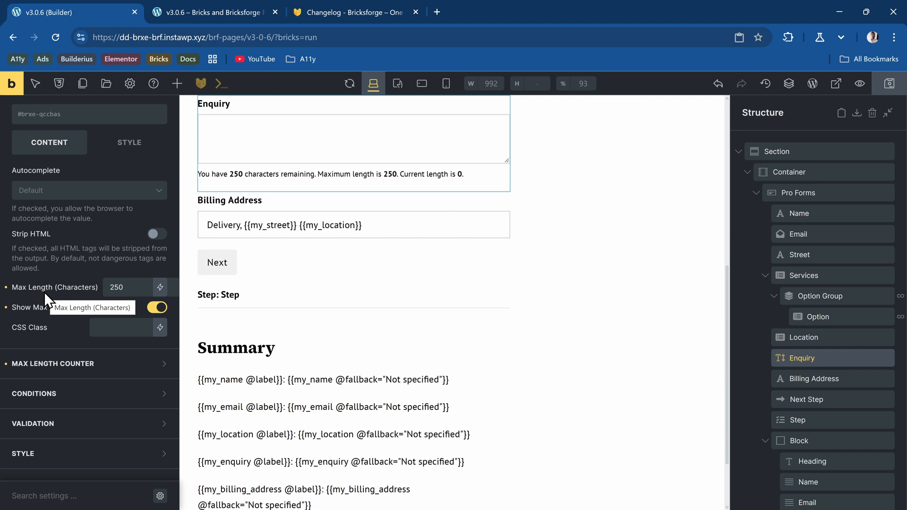
mouse_move(84, 303)
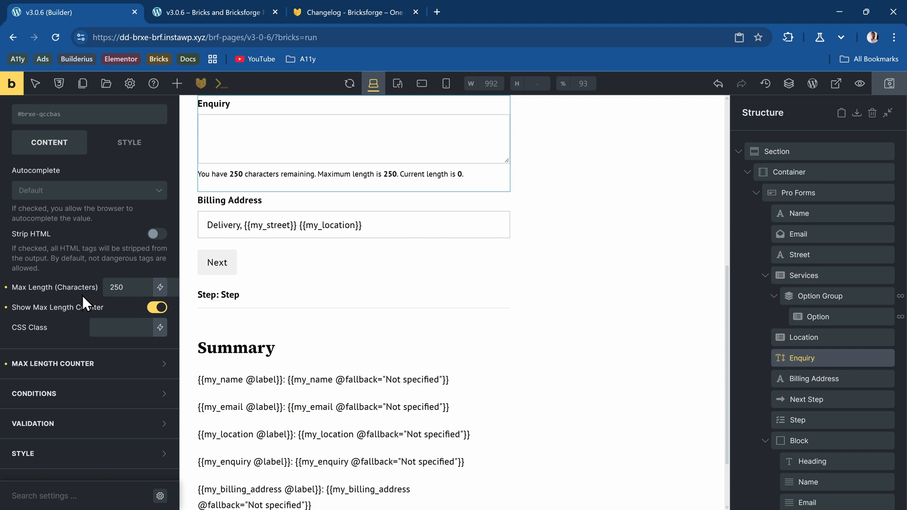
mouse_move(29, 321)
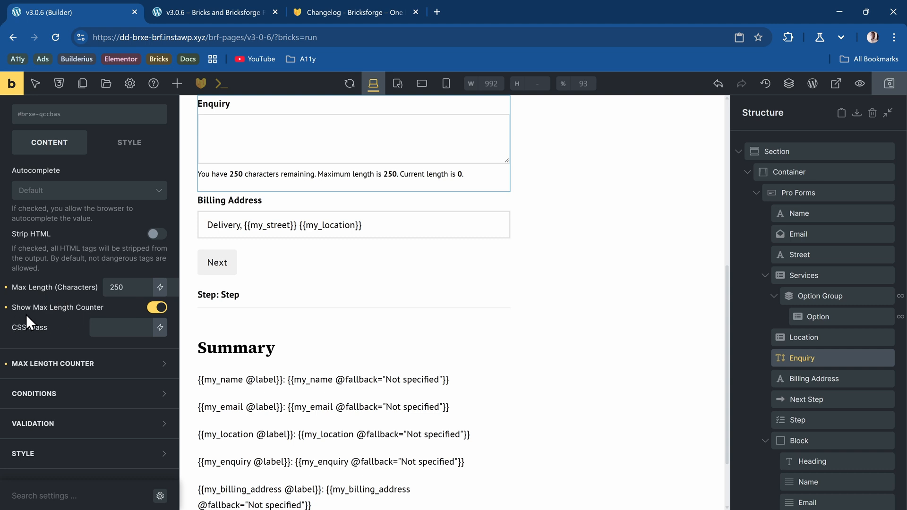
mouse_move(88, 329)
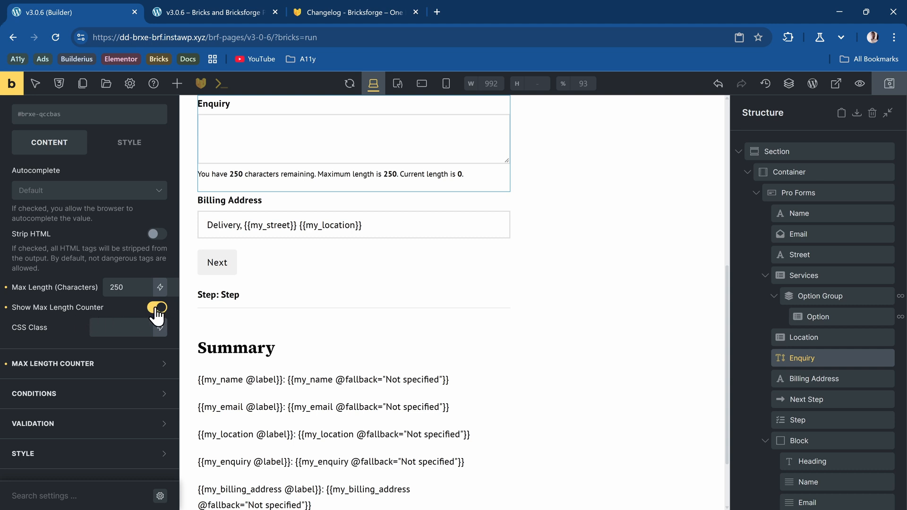
click(156, 307)
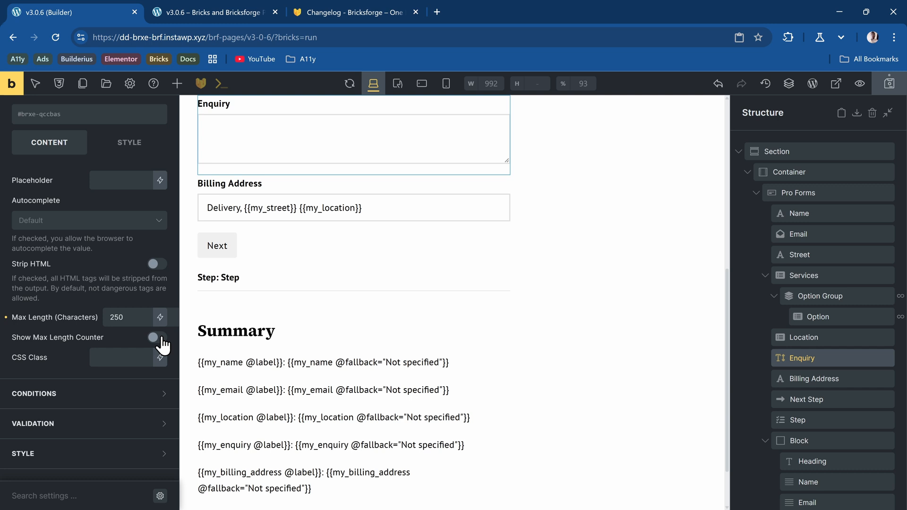
click(157, 338)
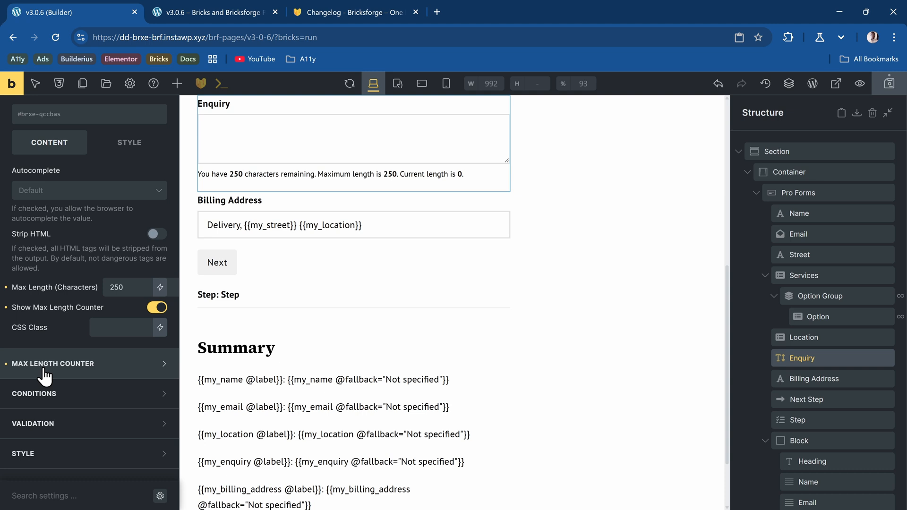
mouse_move(84, 378)
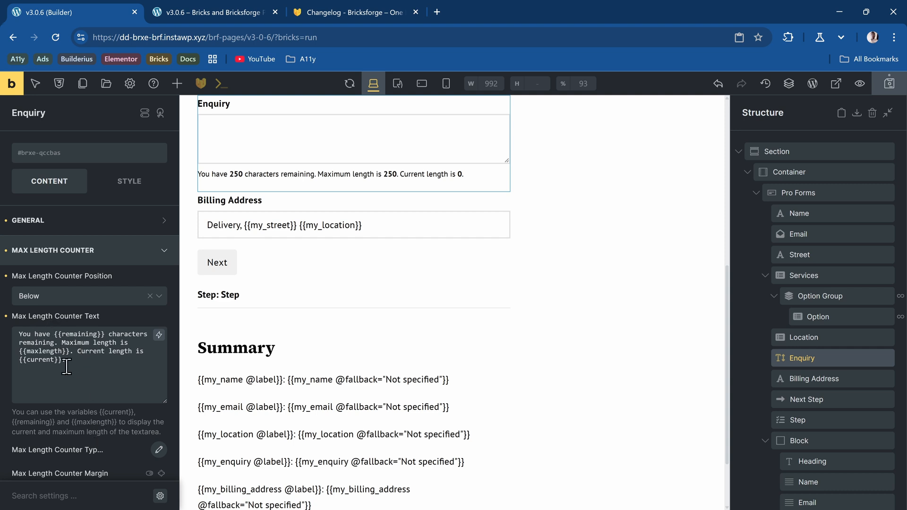
Step: Scroll through the Max Length Counter's position, text and styling controls
scroll(down, 3)
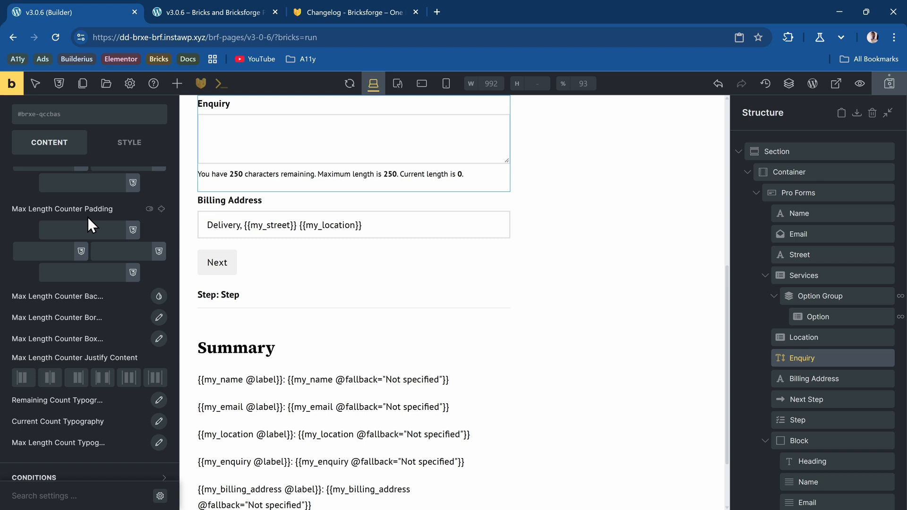
mouse_move(111, 313)
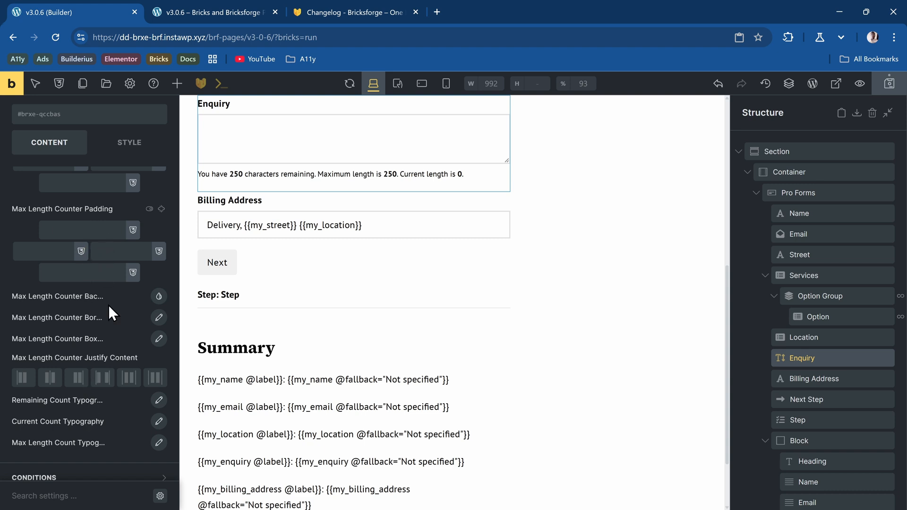
mouse_move(475, 140)
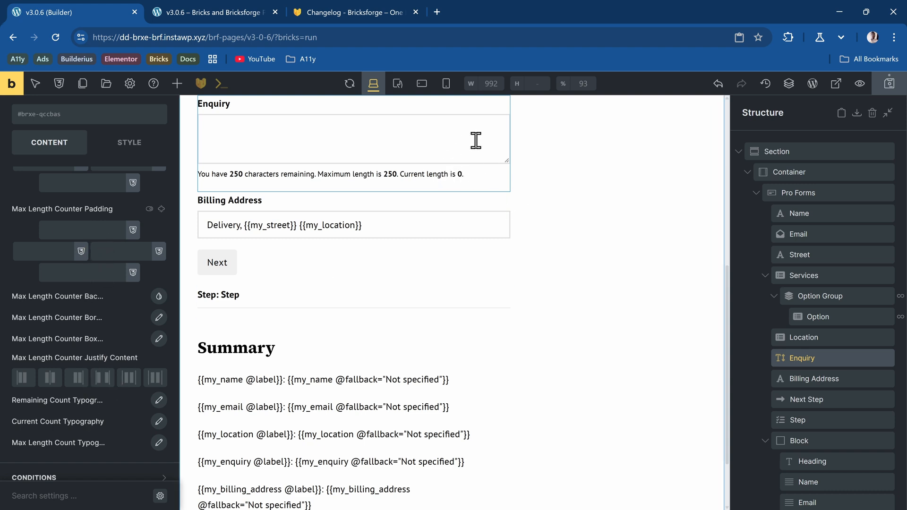
mouse_move(425, 172)
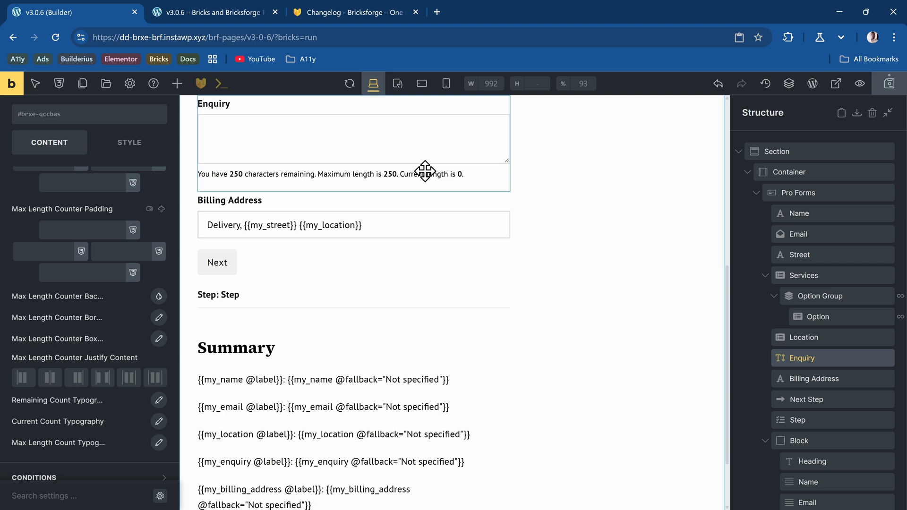
mouse_move(437, 179)
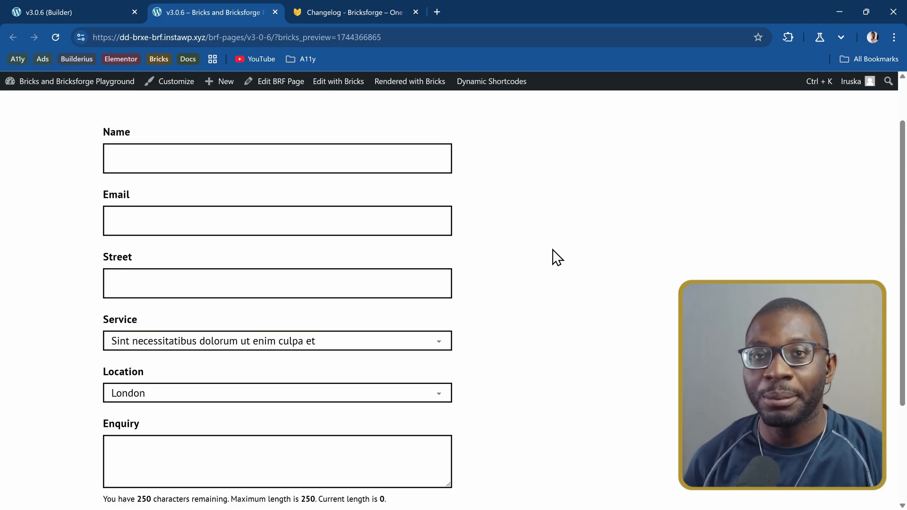
click(277, 158)
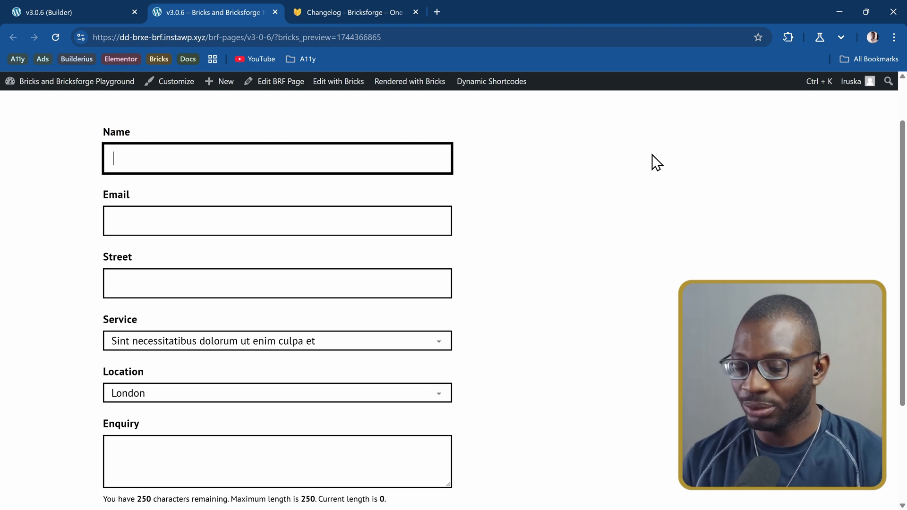
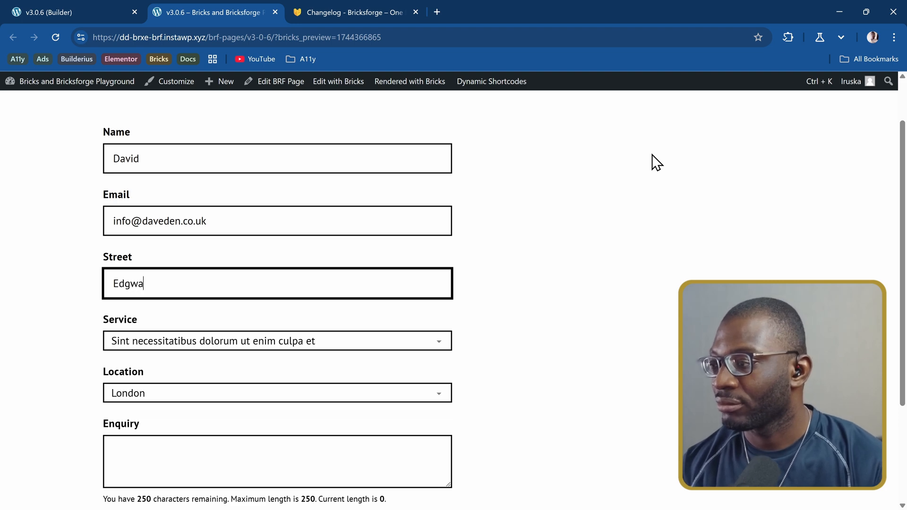
Step: Set Location to Liverpool and enter the enquiry "This is just my enquiry"
scroll(down, 3)
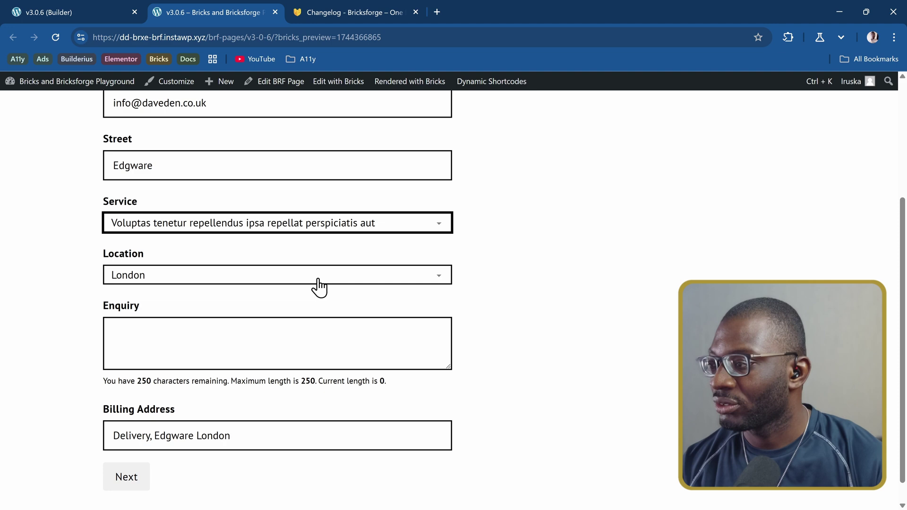
click(277, 275)
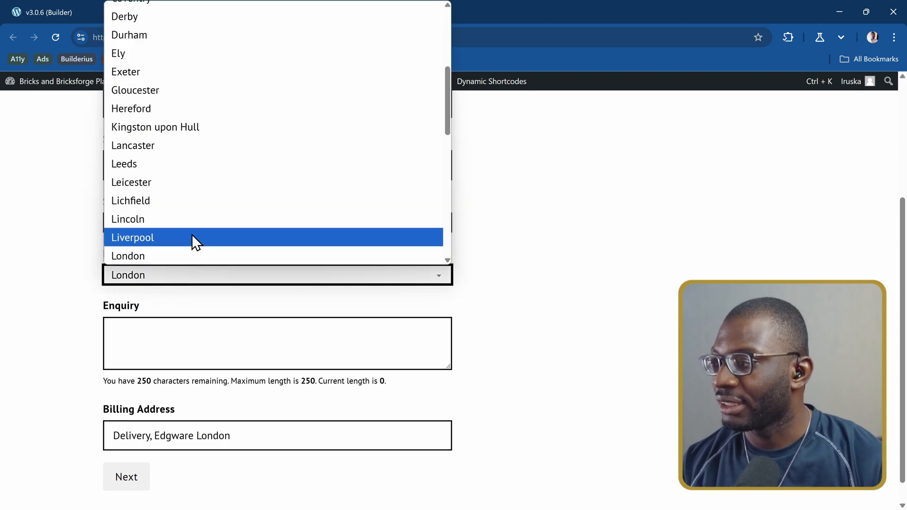
click(132, 237)
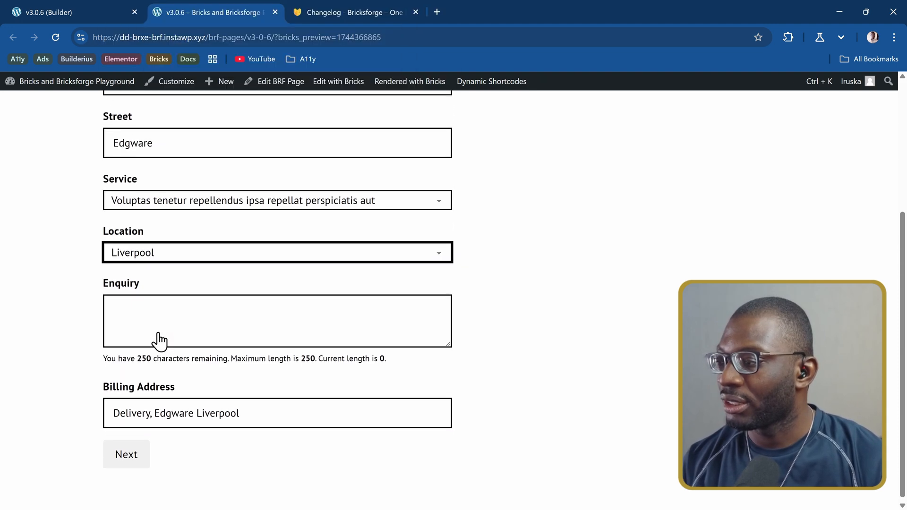
text(This is just my)
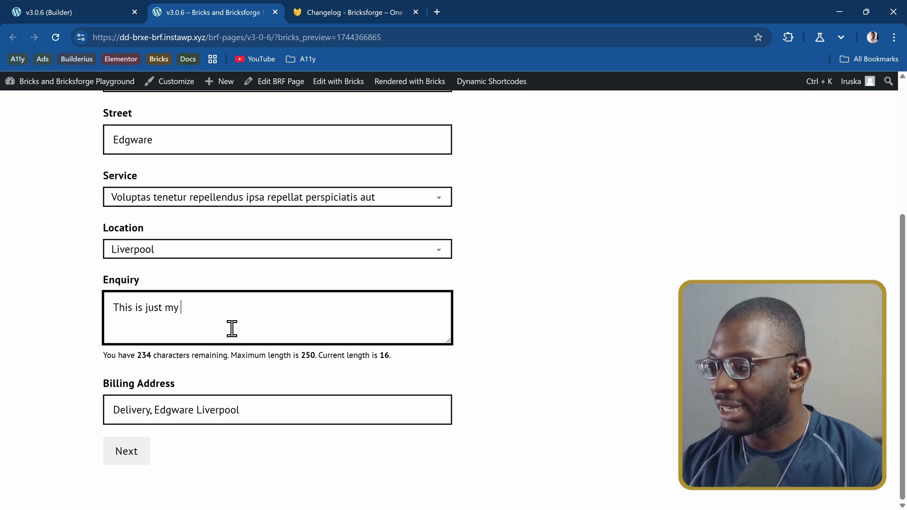
text(enquiry)
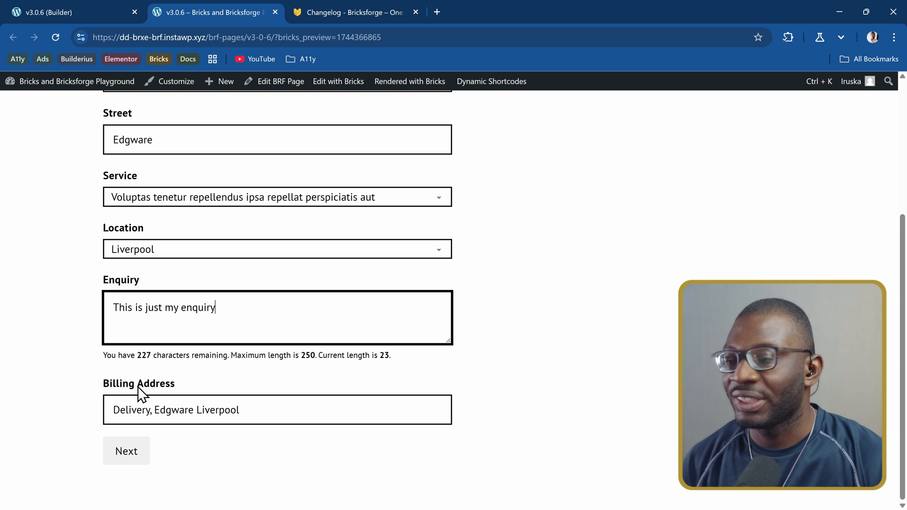
mouse_move(152, 436)
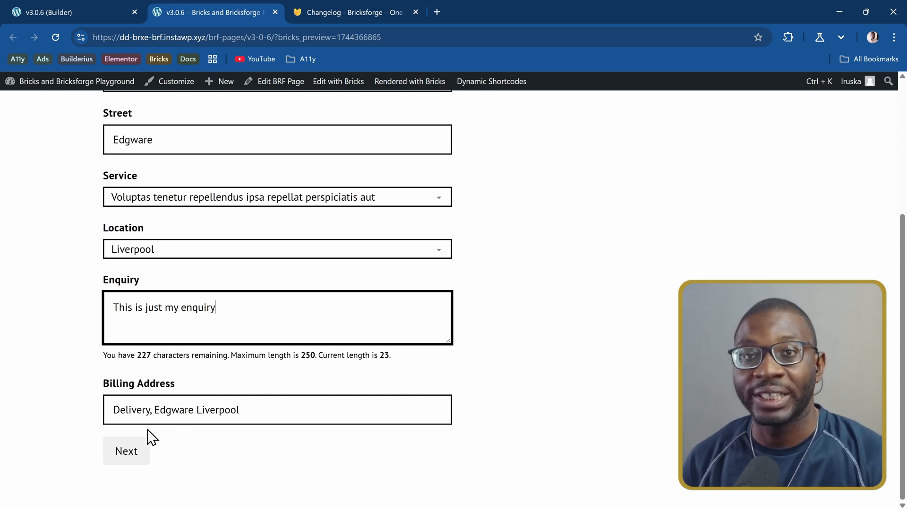
mouse_move(117, 420)
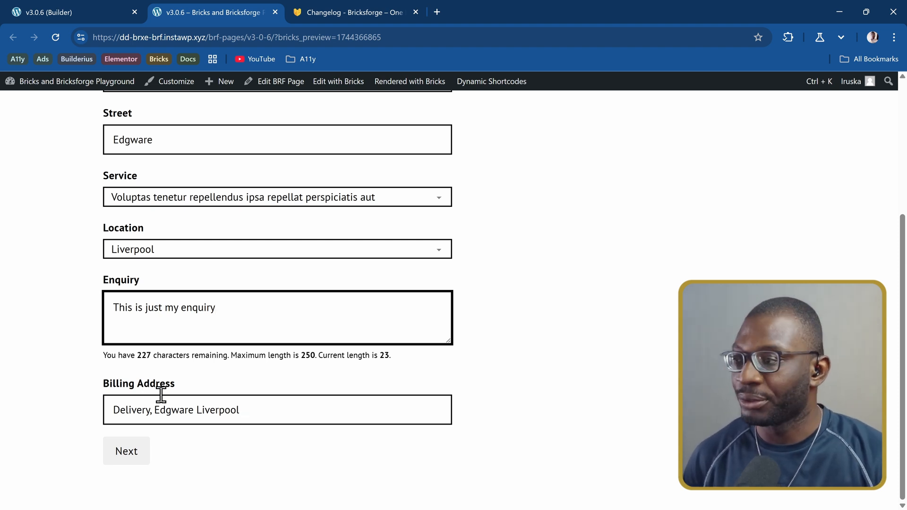
mouse_move(194, 186)
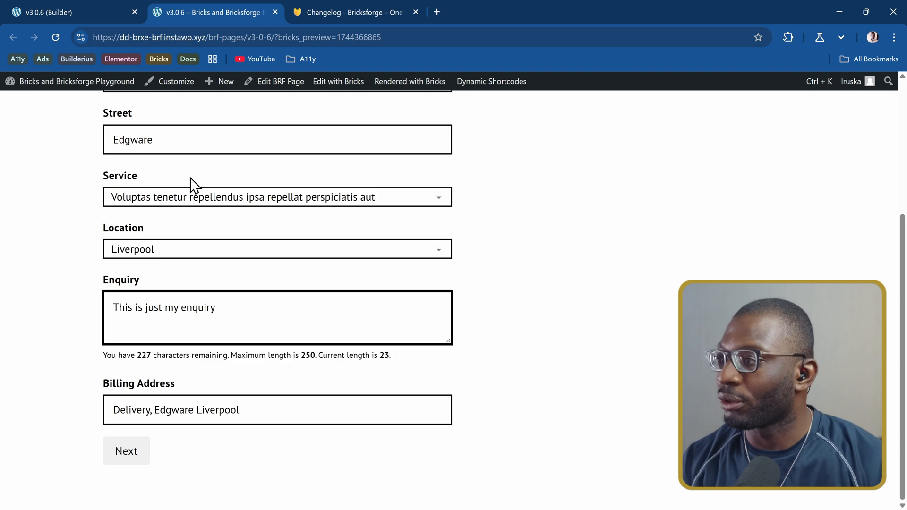
Step: Switch Location to Derby and enter Woodland in Street so Billing Address shows Delivery, Woodland Derby
click(277, 249)
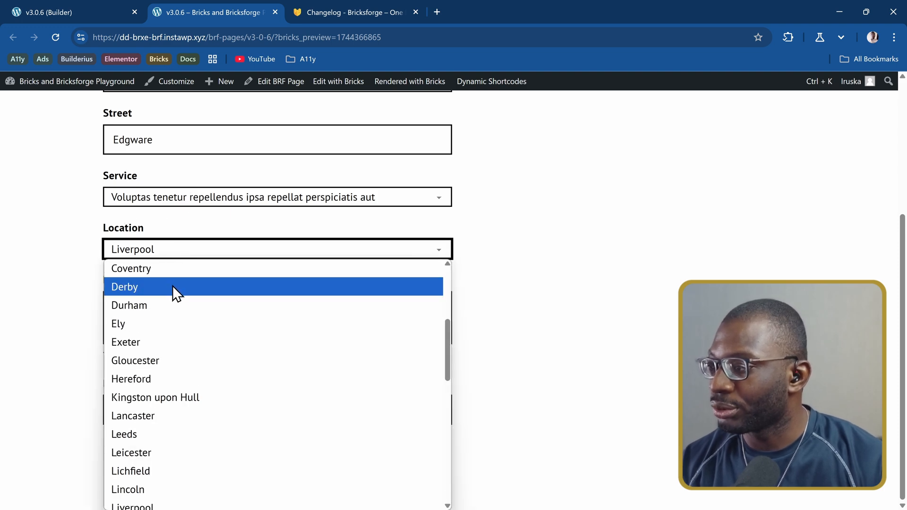
click(125, 287)
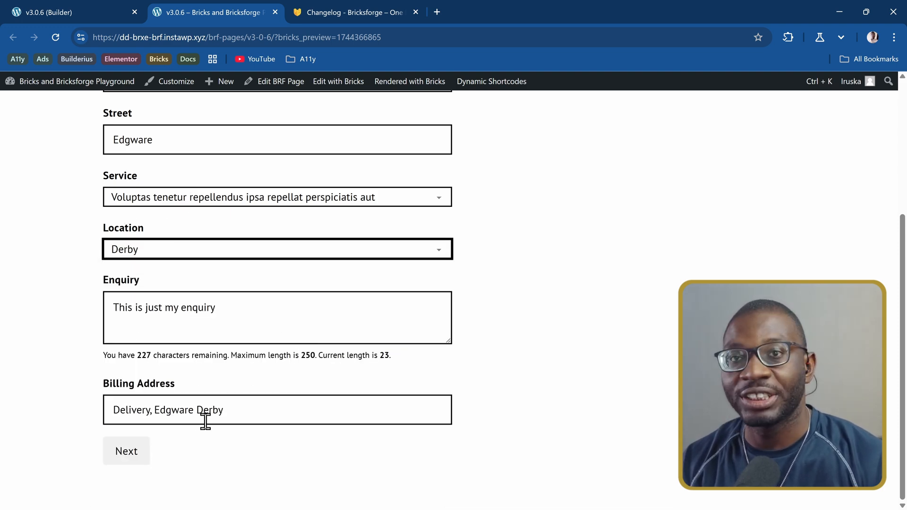
scroll(up, 3)
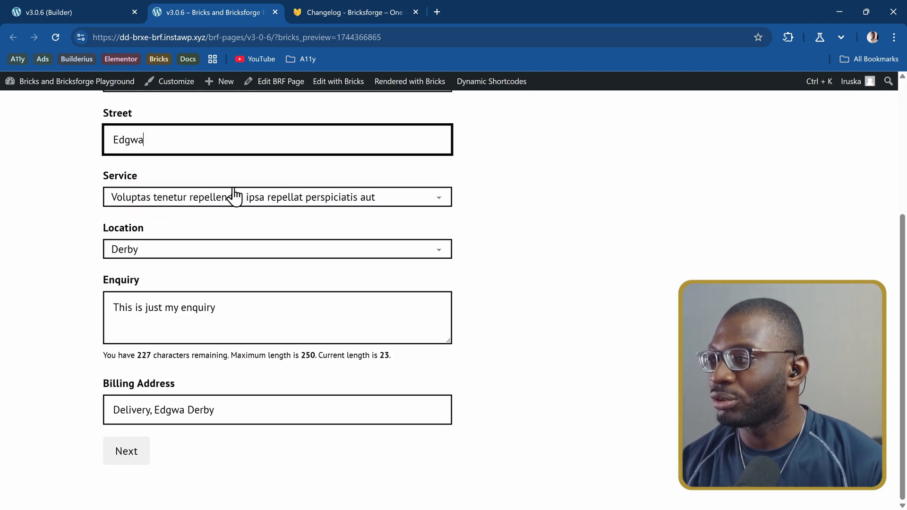
text(Wo)
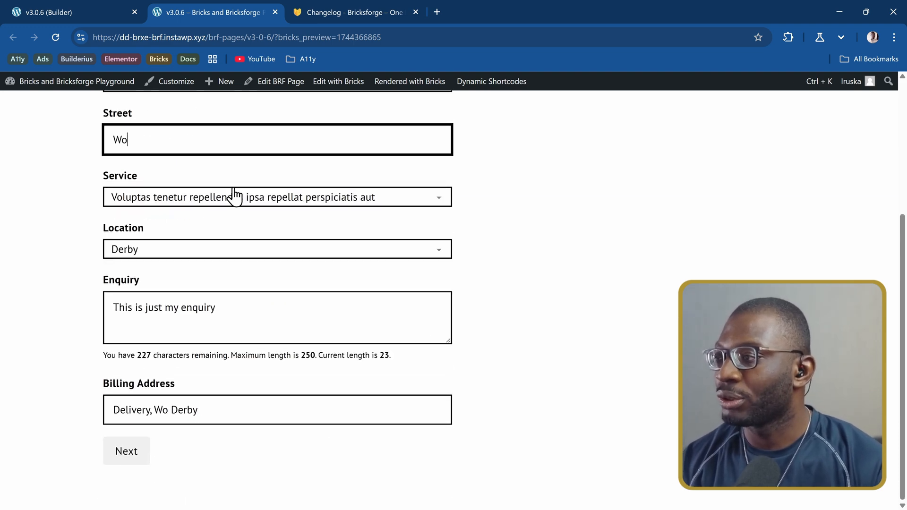
text(odland)
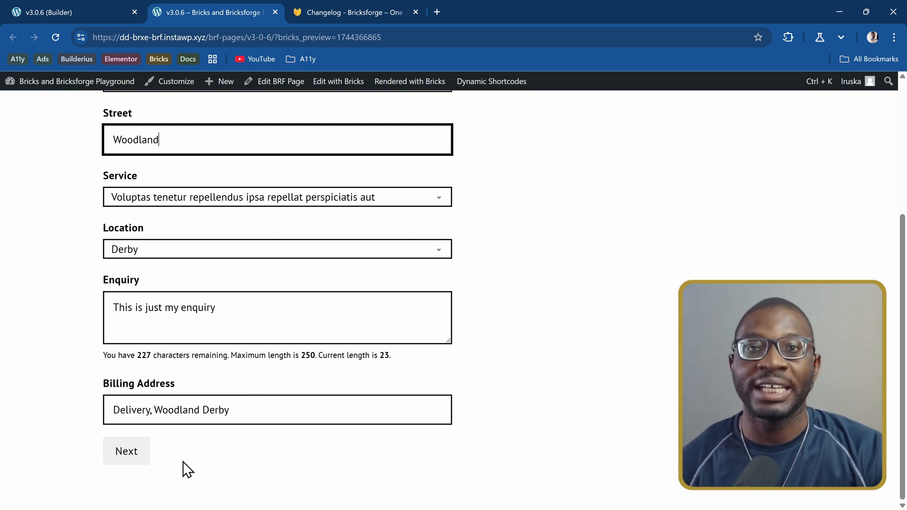
mouse_move(126, 460)
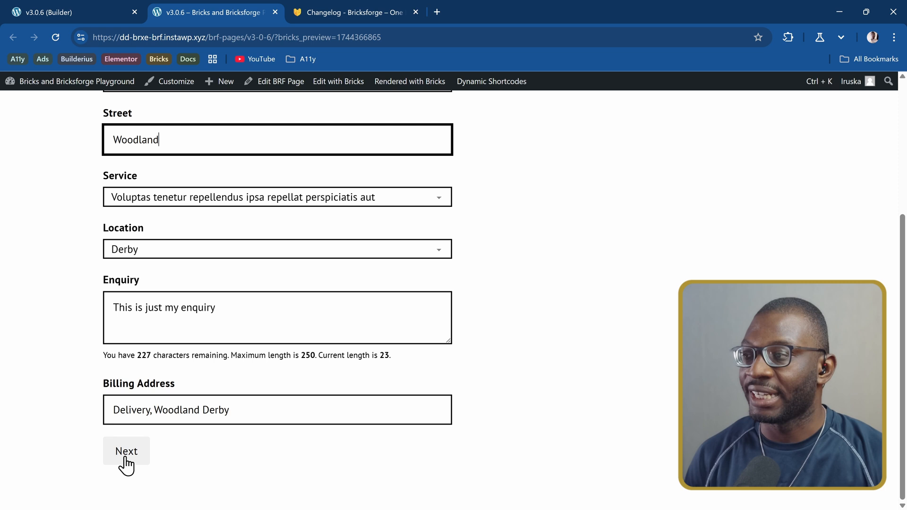
click(126, 458)
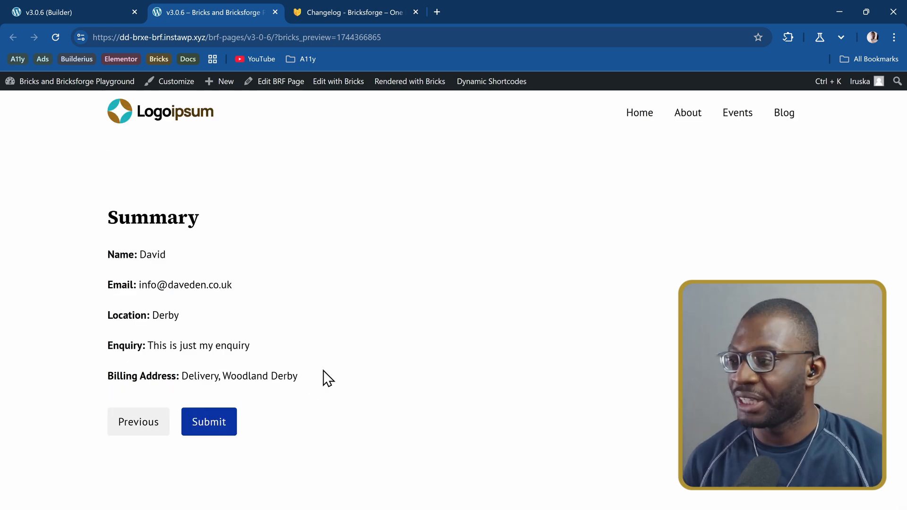
mouse_move(201, 285)
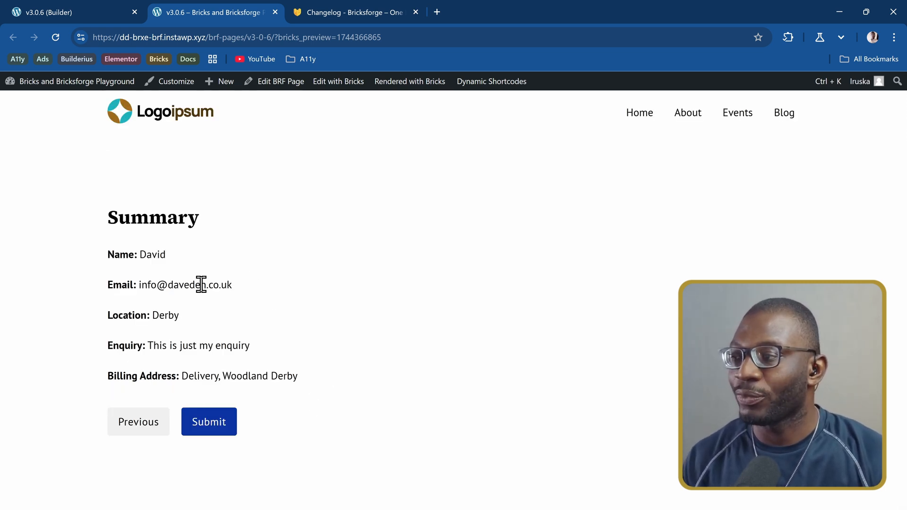
mouse_move(168, 260)
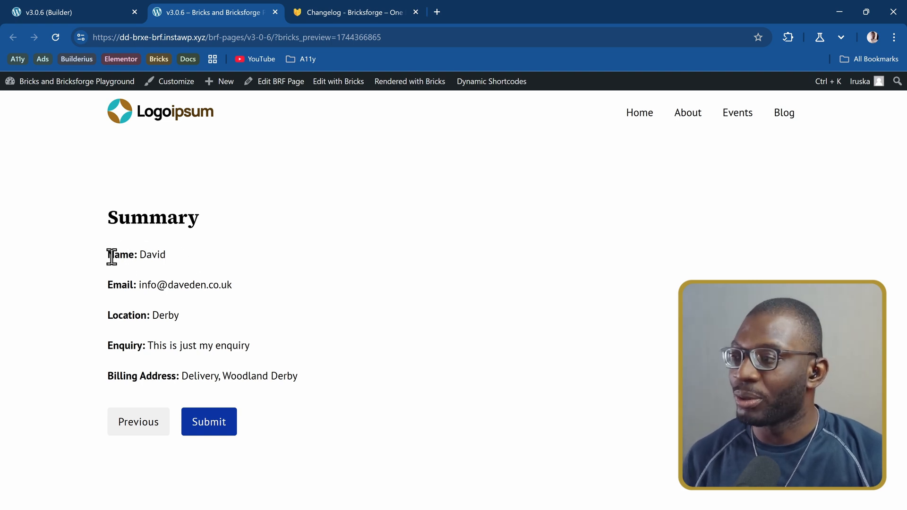
mouse_move(171, 270)
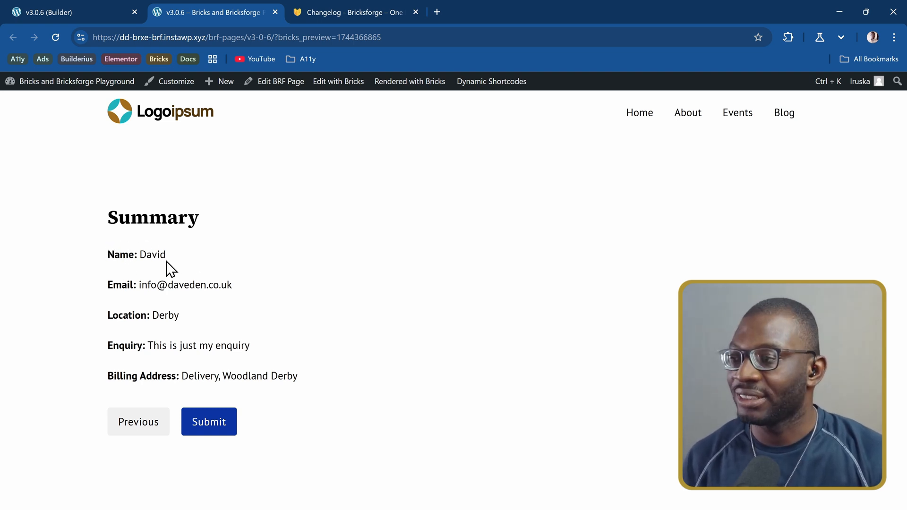
mouse_move(159, 272)
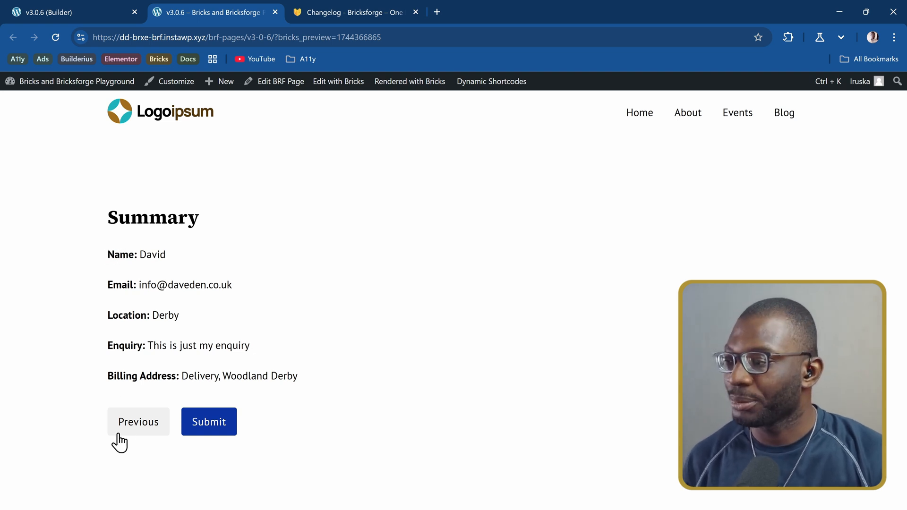
click(138, 421)
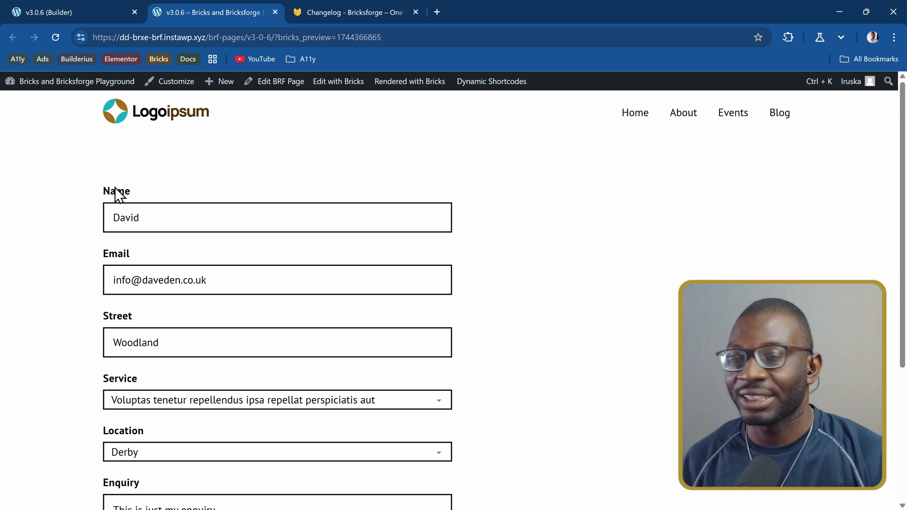
scroll(down, 3)
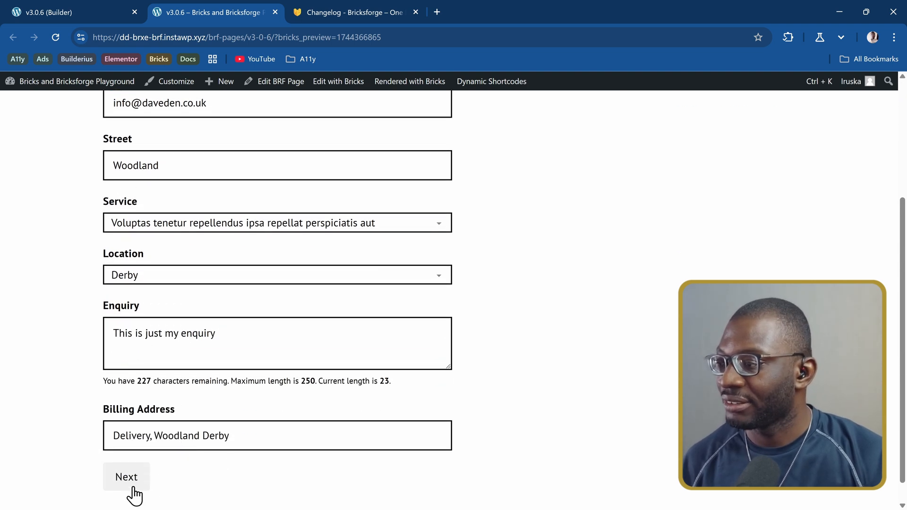
click(126, 476)
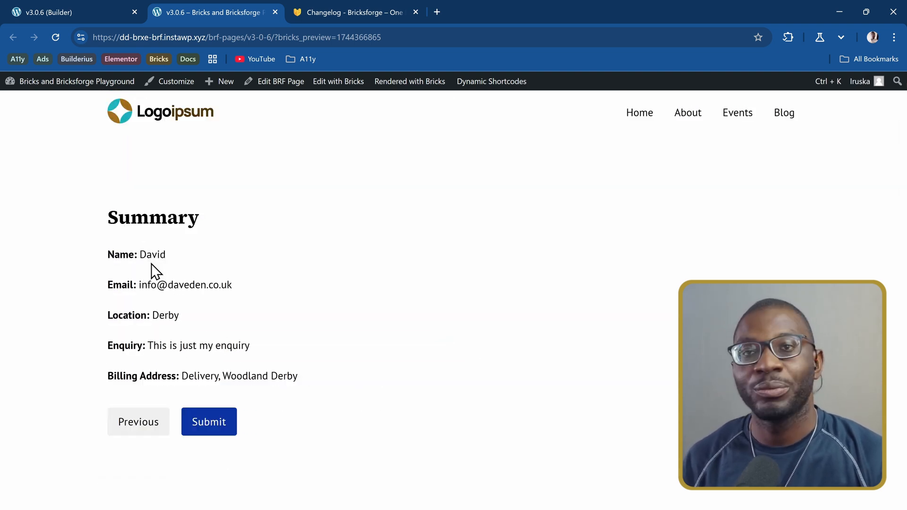
mouse_move(217, 316)
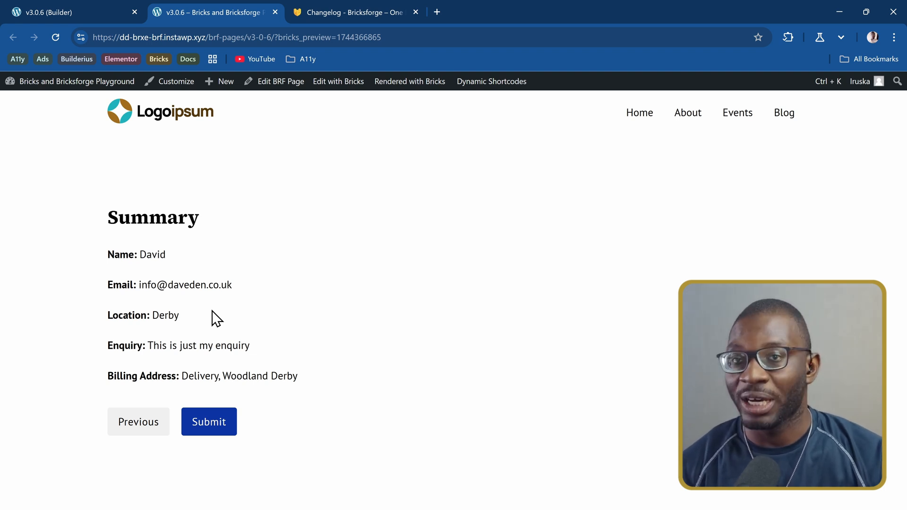
click(138, 422)
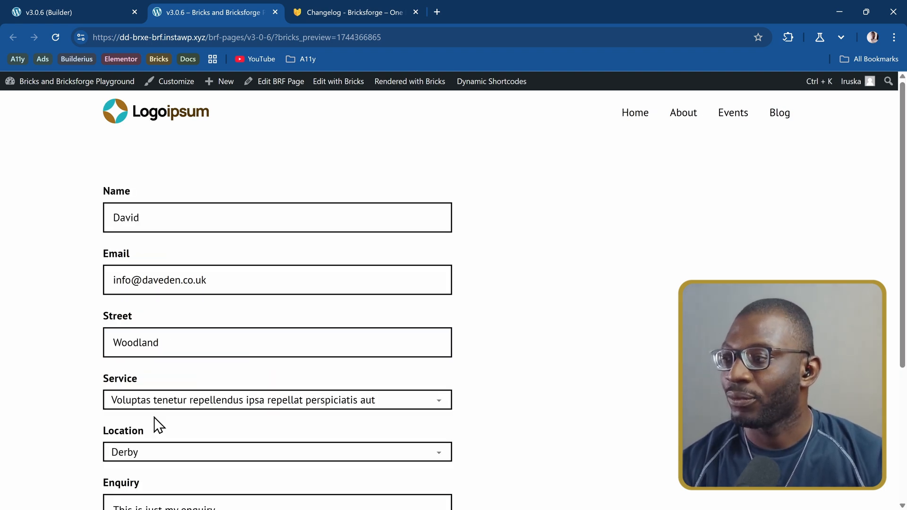
Step: Select the entered name in the Name field to clear it for the fallback test
double_click(126, 217)
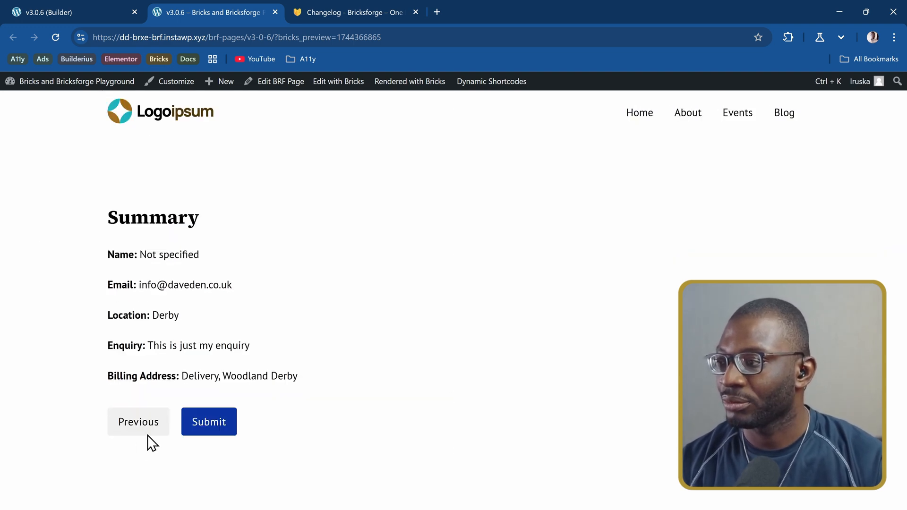
mouse_move(152, 269)
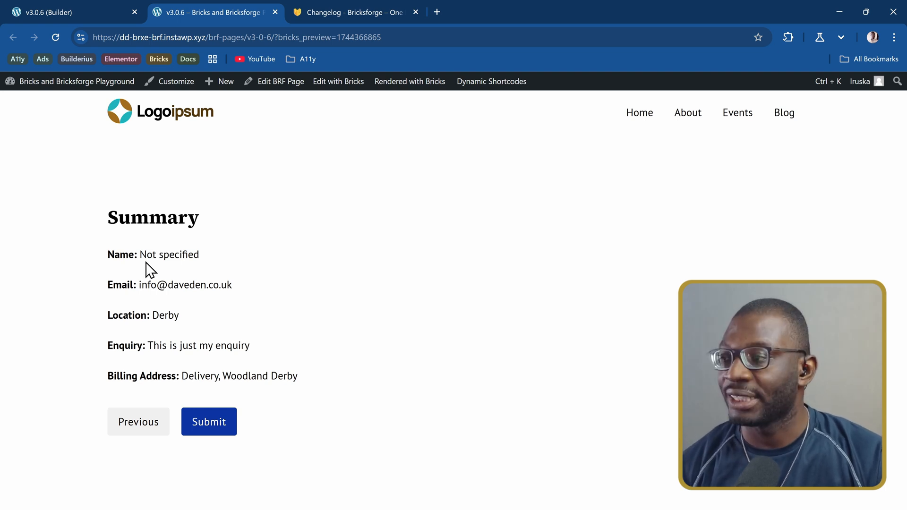
mouse_move(153, 407)
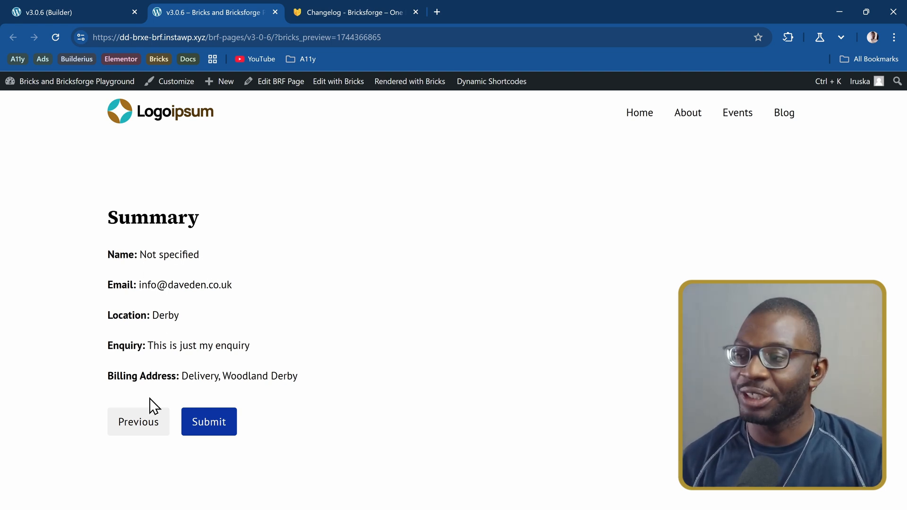
mouse_move(164, 398)
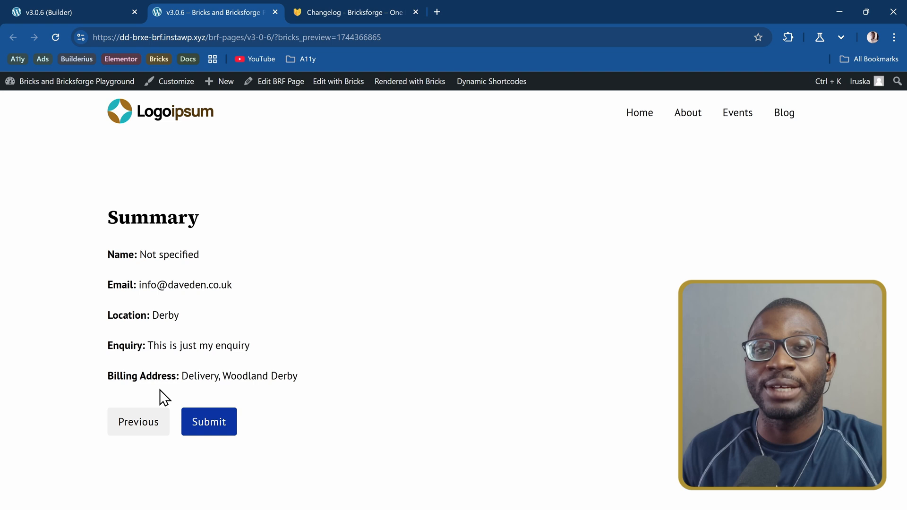
mouse_move(191, 289)
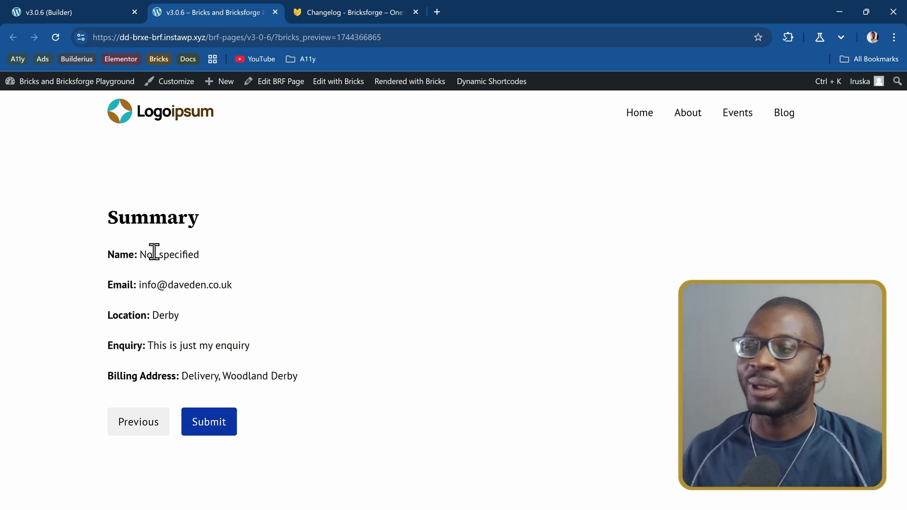
mouse_move(228, 268)
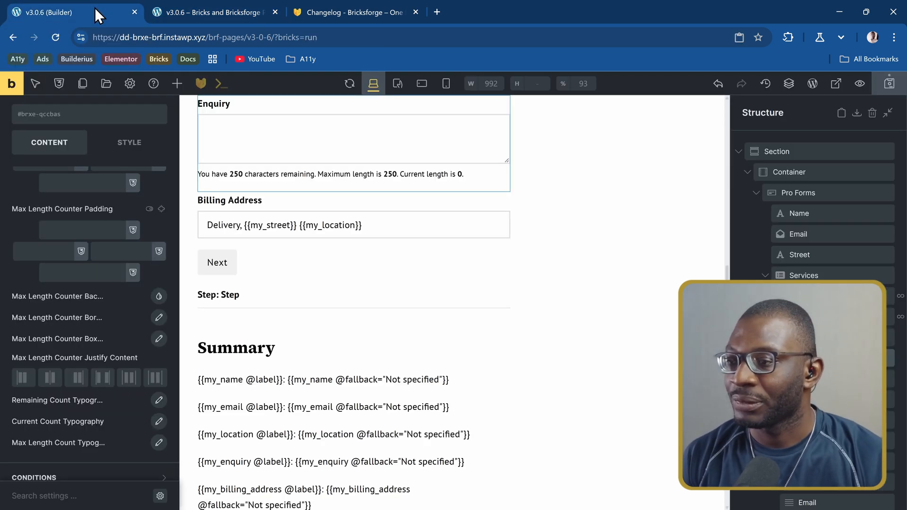
mouse_move(615, 187)
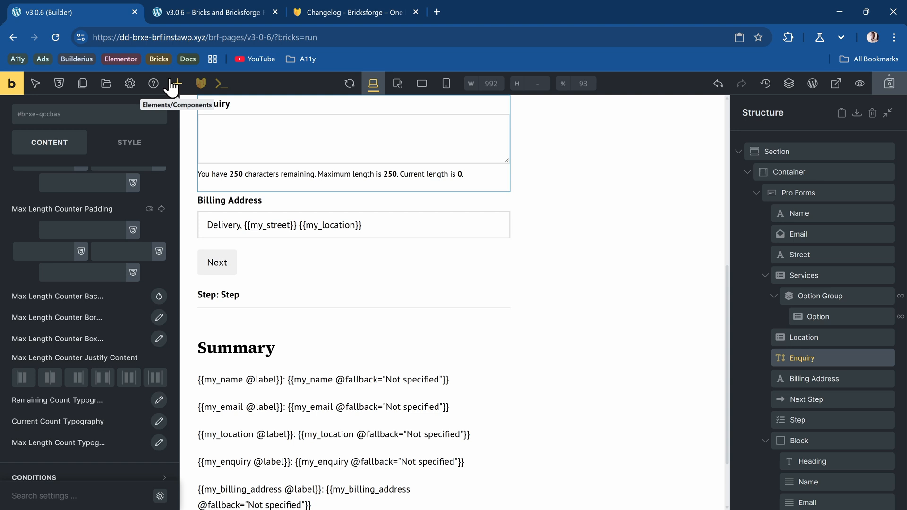
Step: Add a Text form field under Name with its Value set to {{my_name}}
click(177, 84)
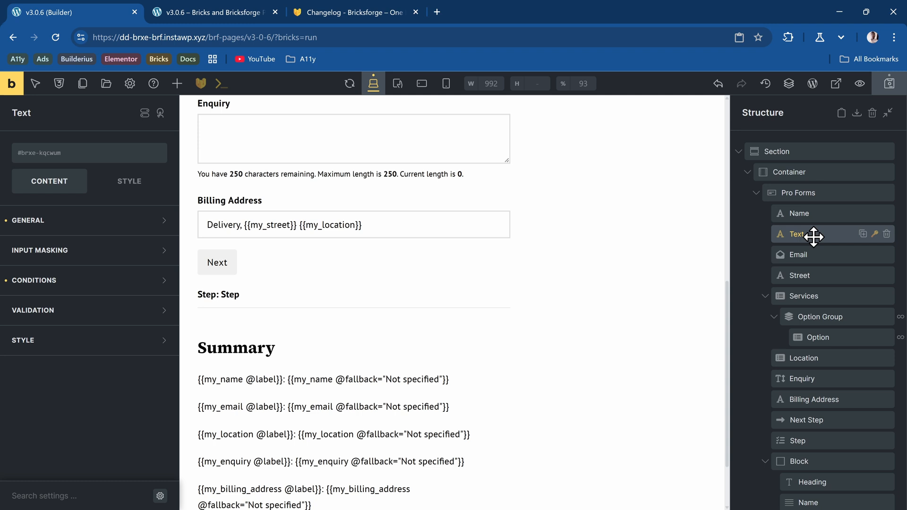
mouse_move(817, 213)
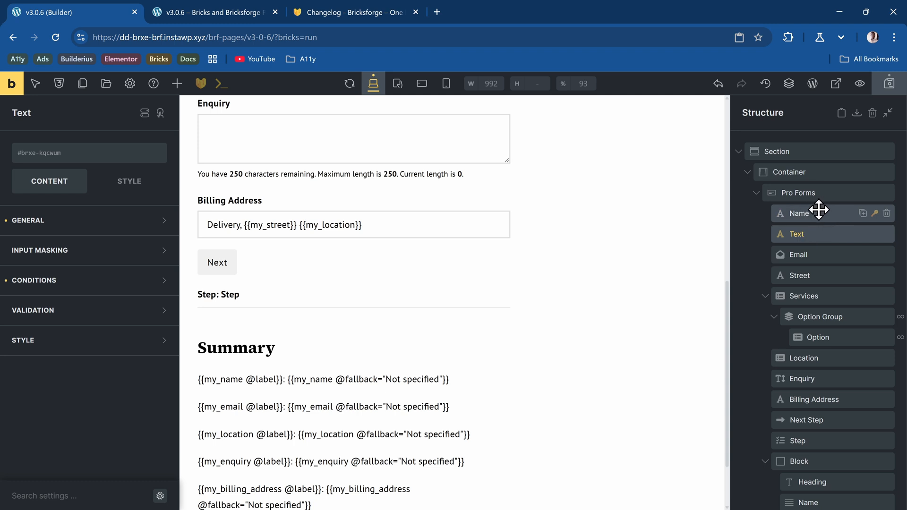
mouse_move(878, 226)
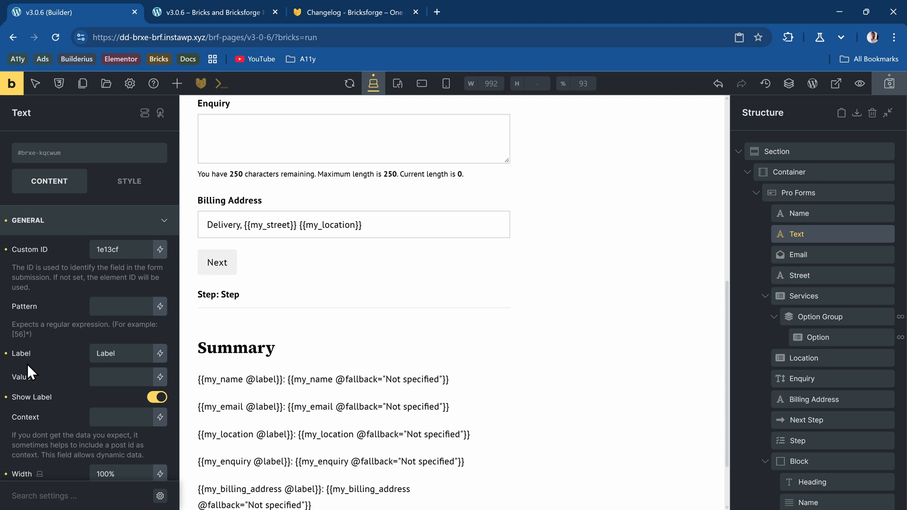
click(122, 377)
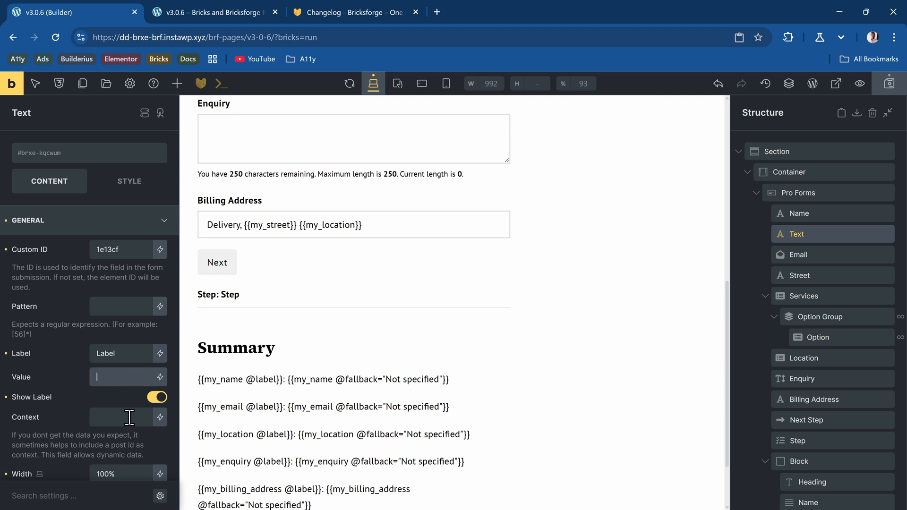
text({{)
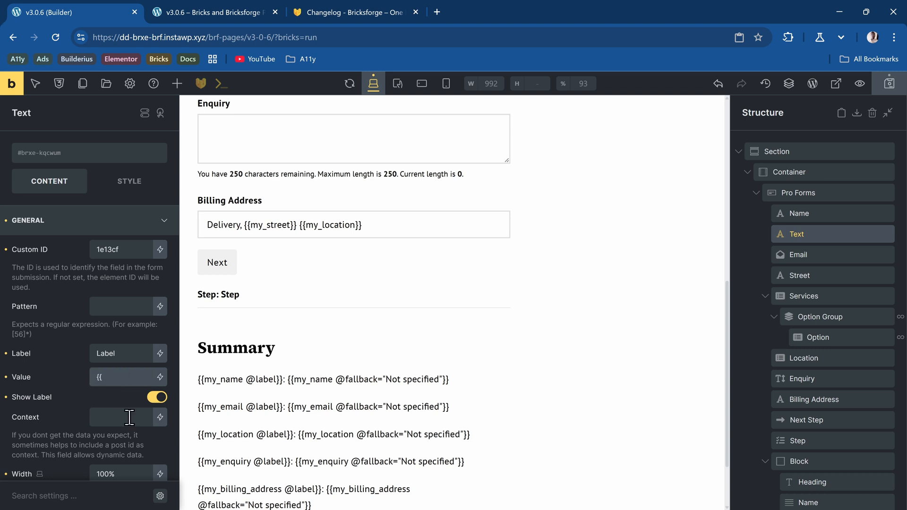
text(my_name)
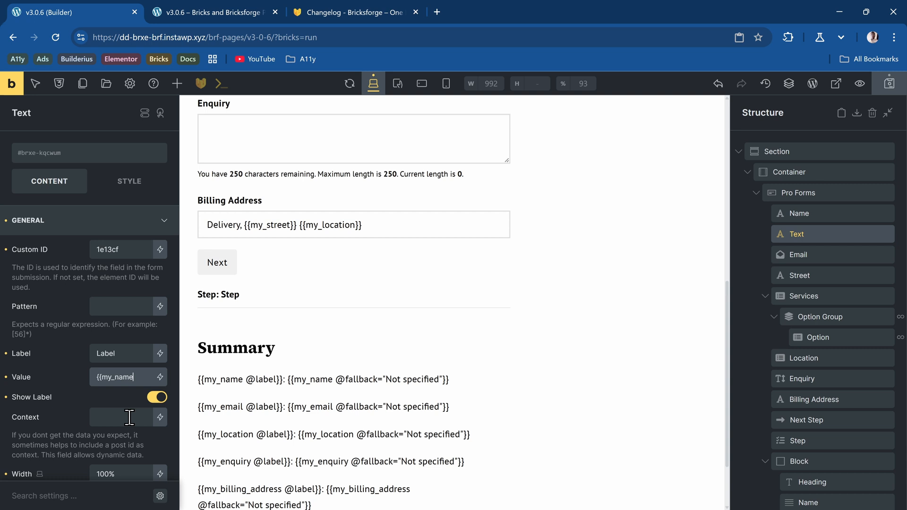
text(}})
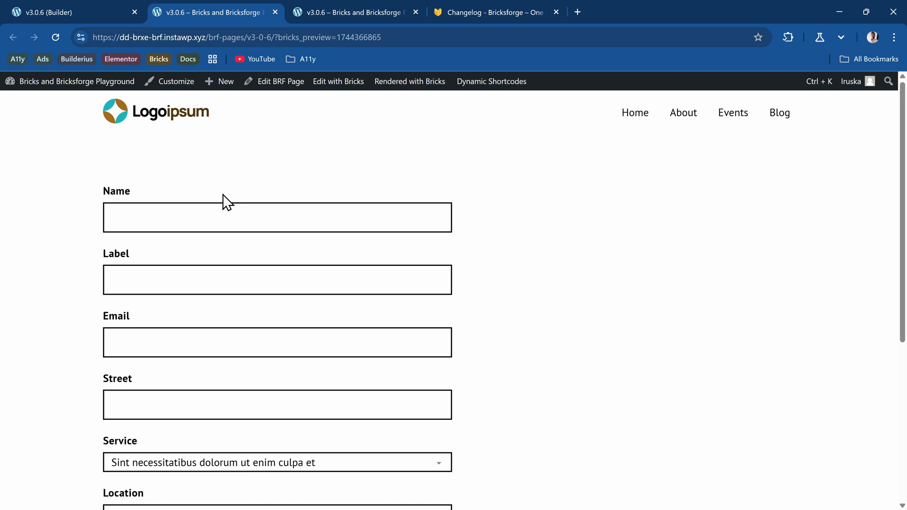
Step: Enter David in Name, watch Label mirror it, then replace the name with Josh
click(277, 217)
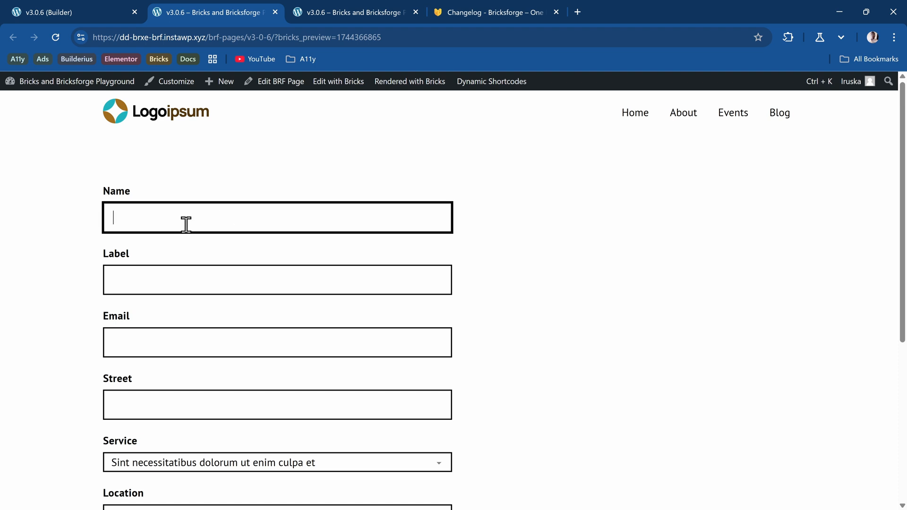
text(David)
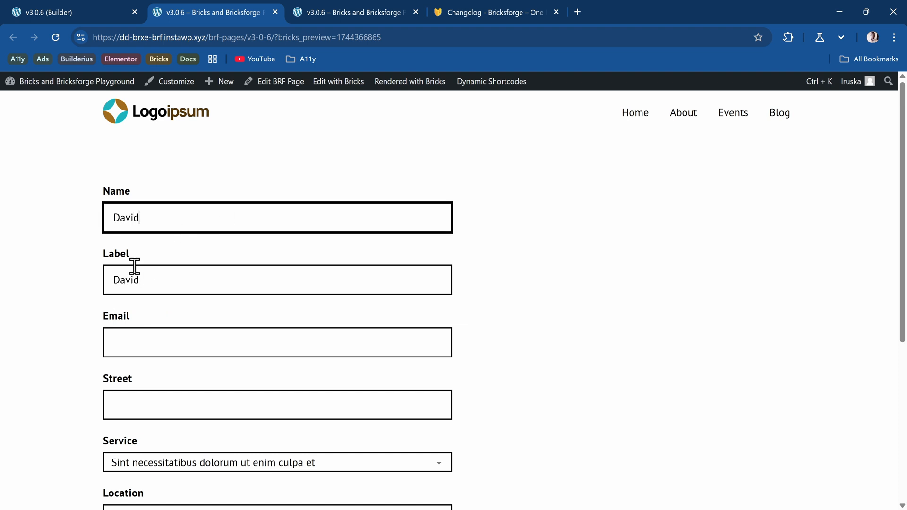
double_click(126, 218)
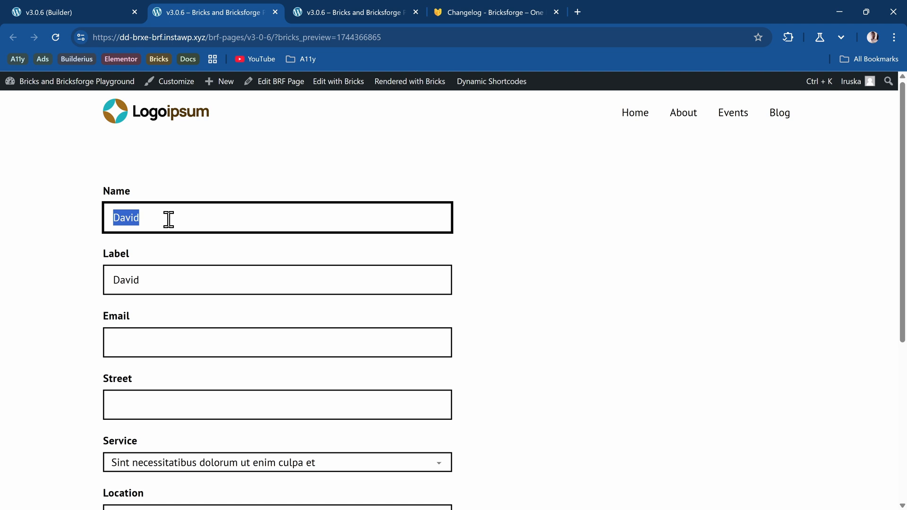
text(Josh)
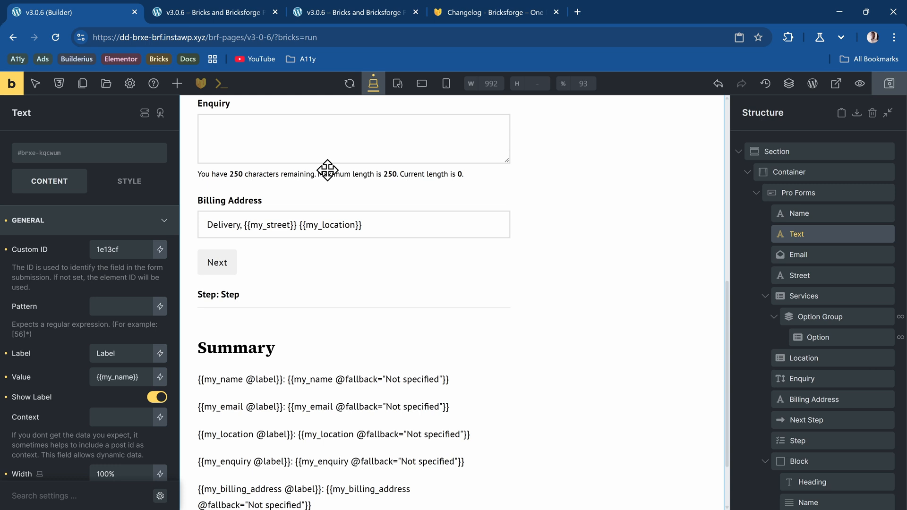
Step: Search the elements list for 'text' to add a Basic Text element below the Text field
click(177, 83)
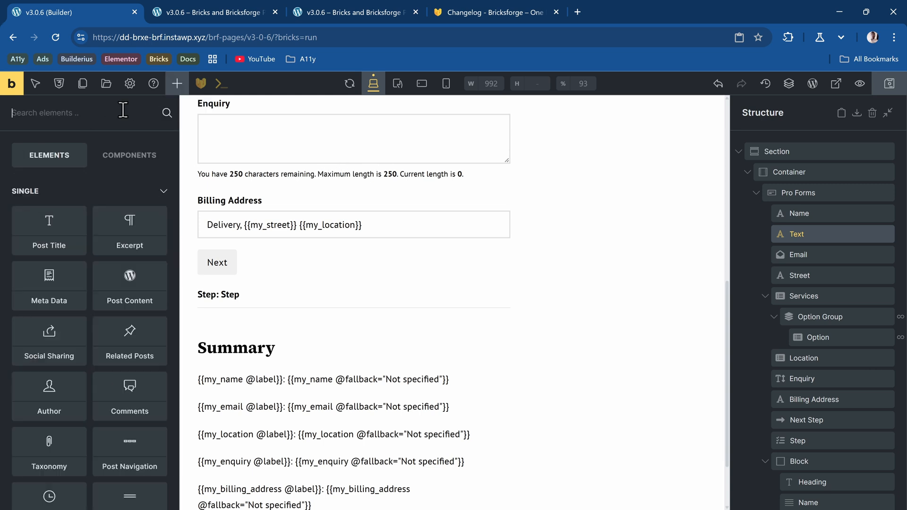
text(text)
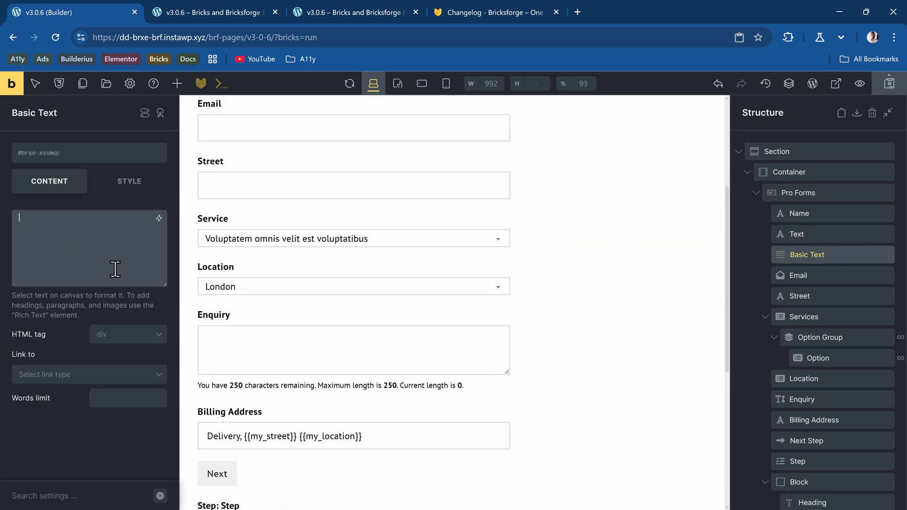
text({{)
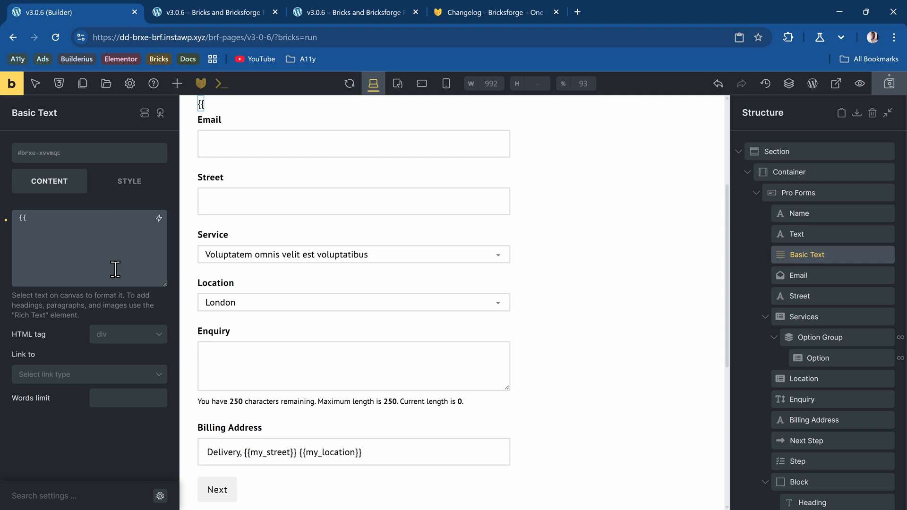
text(my_name)
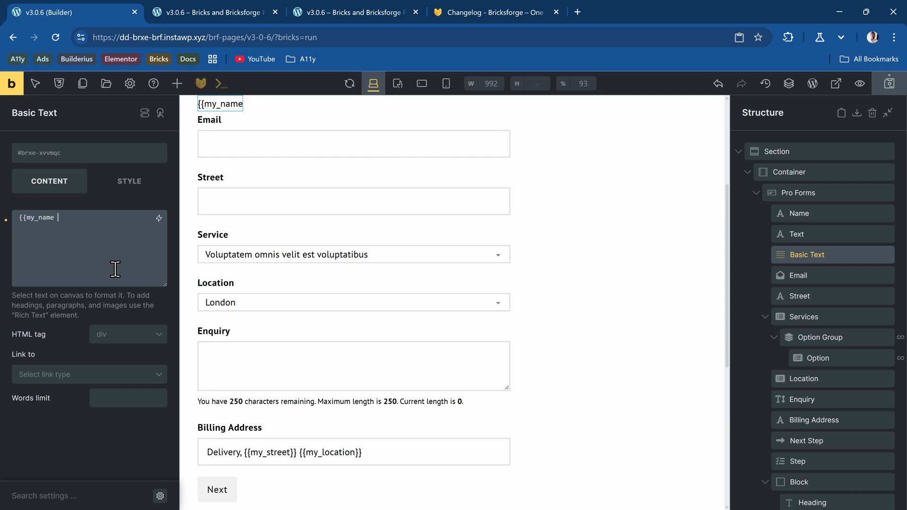
text(@fall)
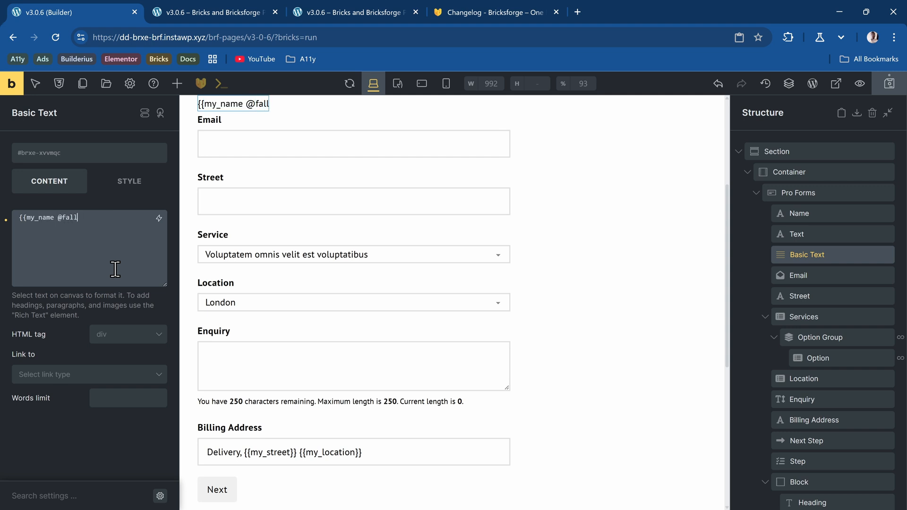
text(back=")
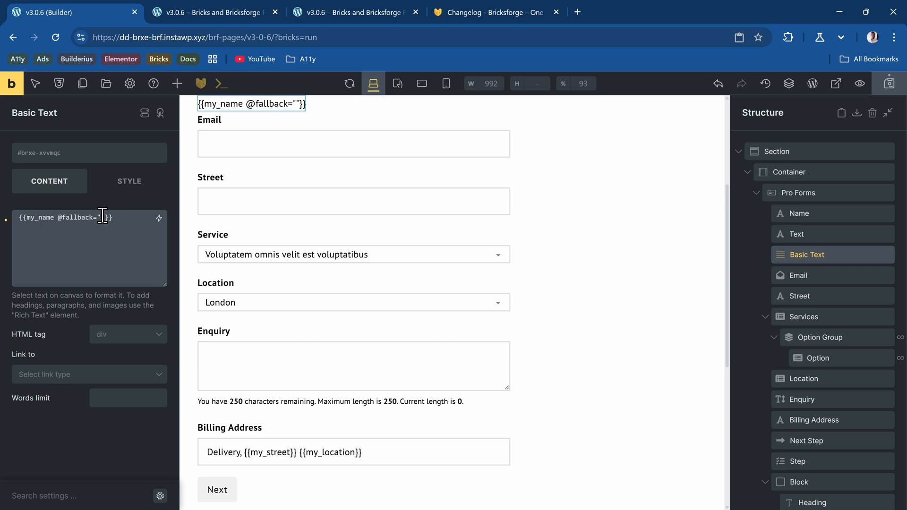
mouse_move(135, 266)
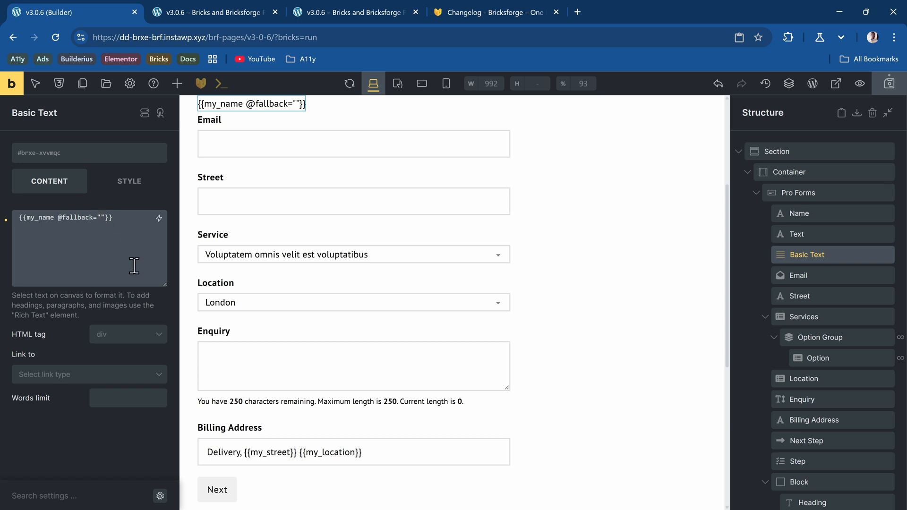
text({})
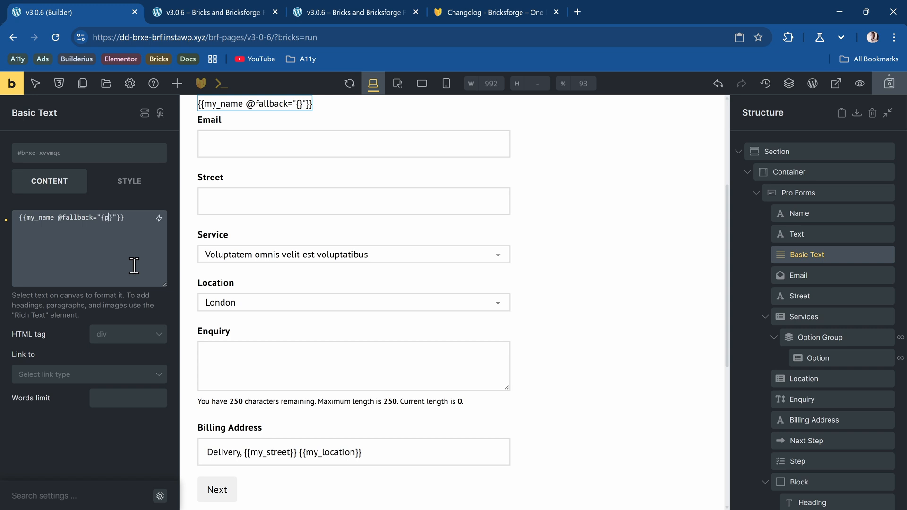
text(ost_title)
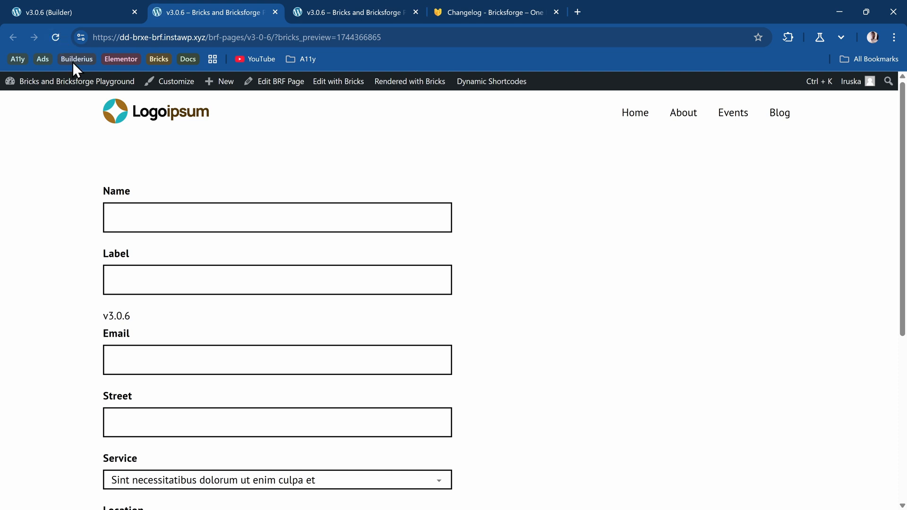
mouse_move(107, 319)
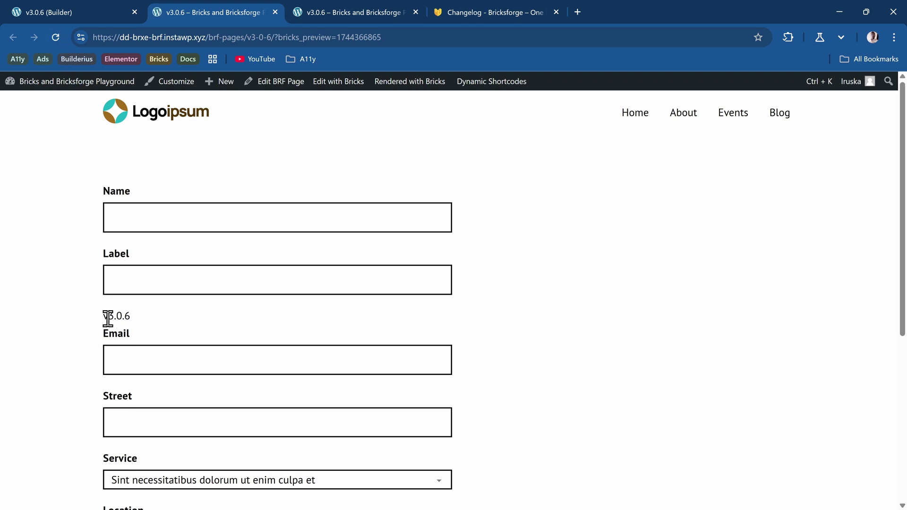
mouse_move(151, 335)
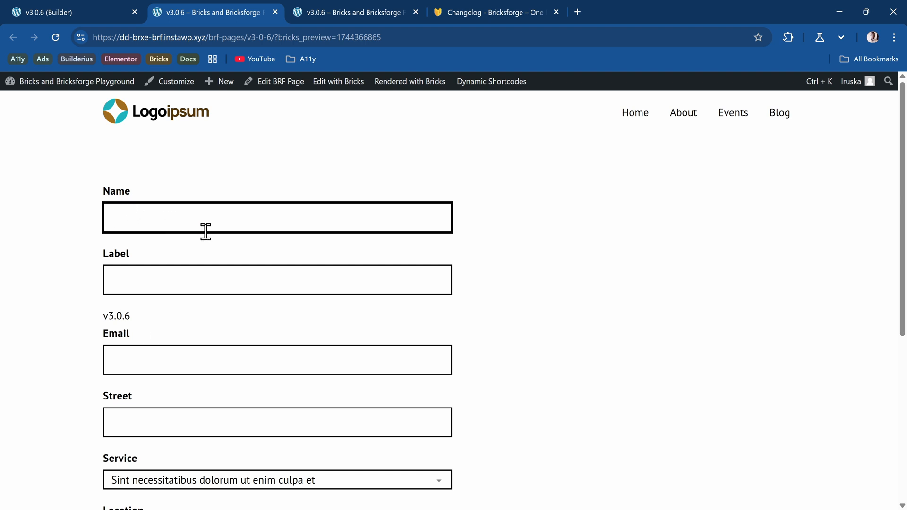
Step: Enter David in the preview Name field after checking the v3.0.6 fallback output
text(David)
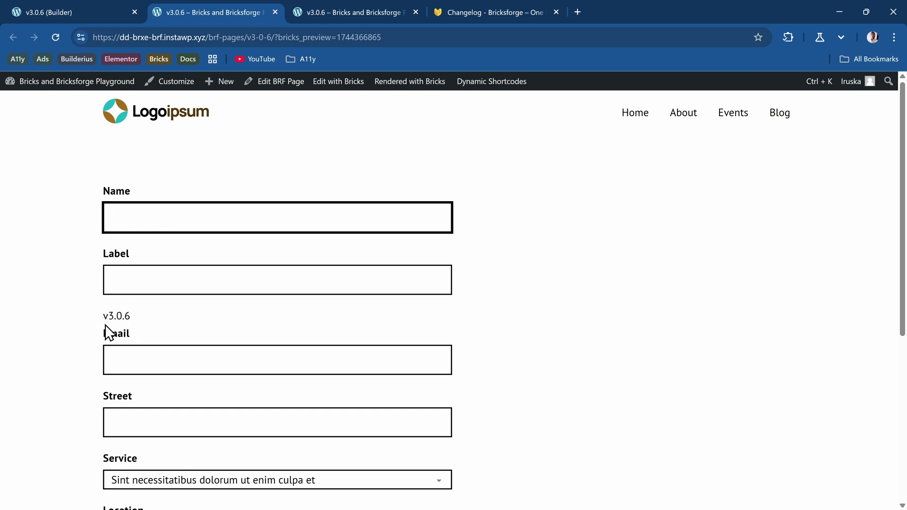
mouse_move(119, 332)
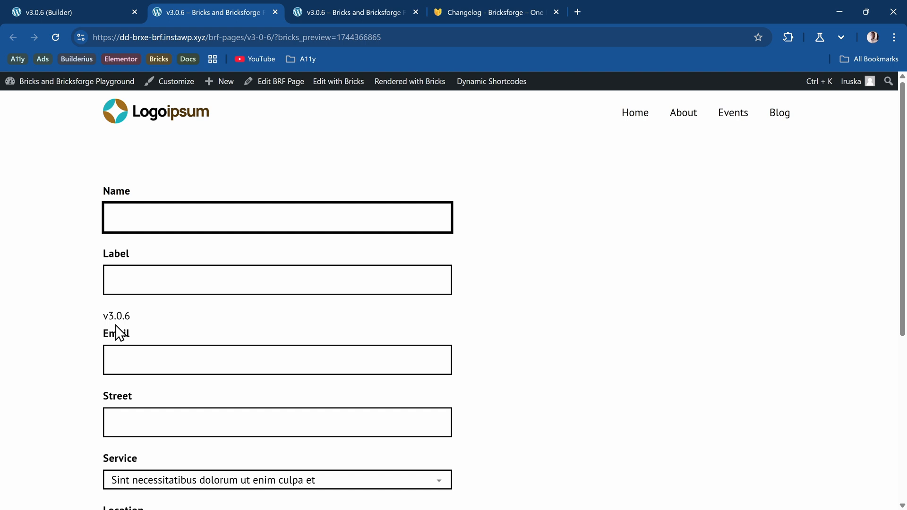
mouse_move(119, 257)
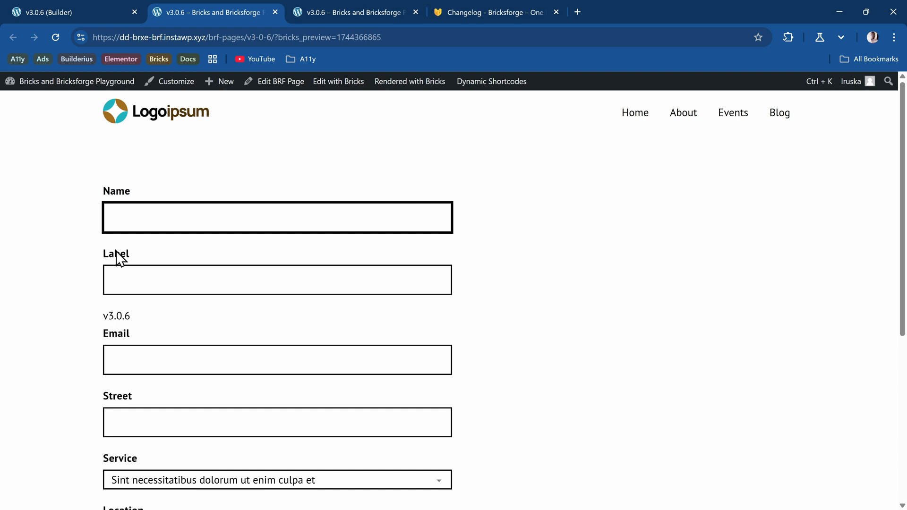
mouse_move(122, 348)
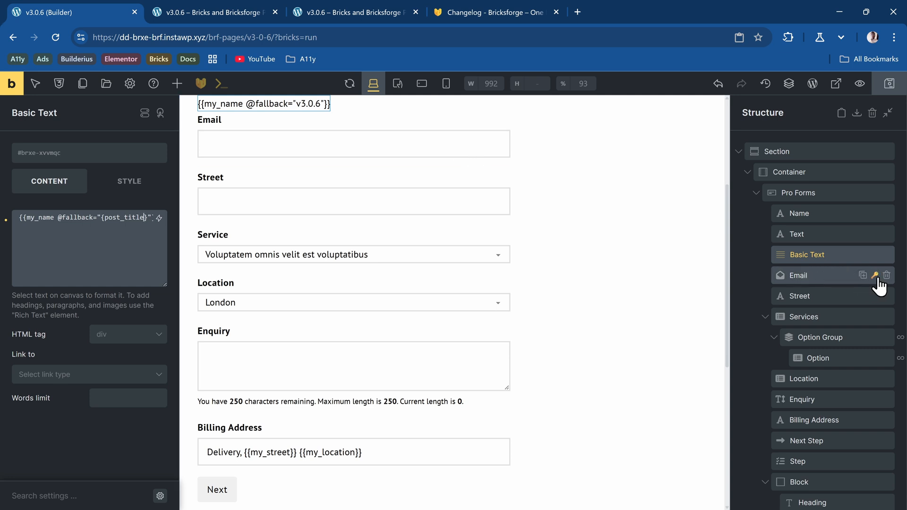
mouse_move(180, 259)
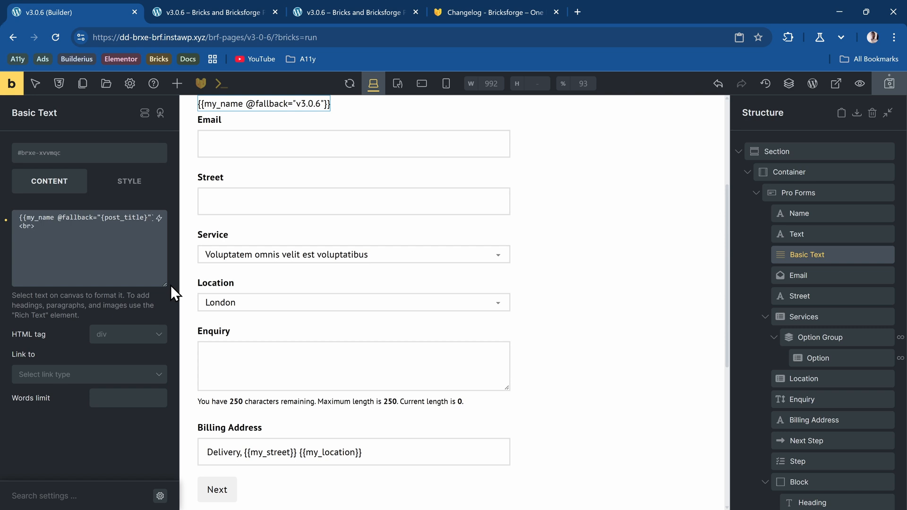
click(35, 226)
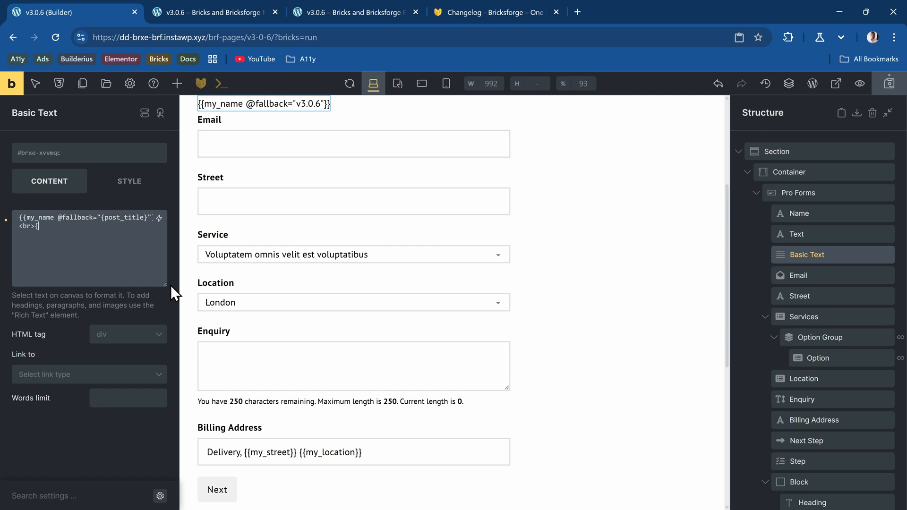
text({my_email)
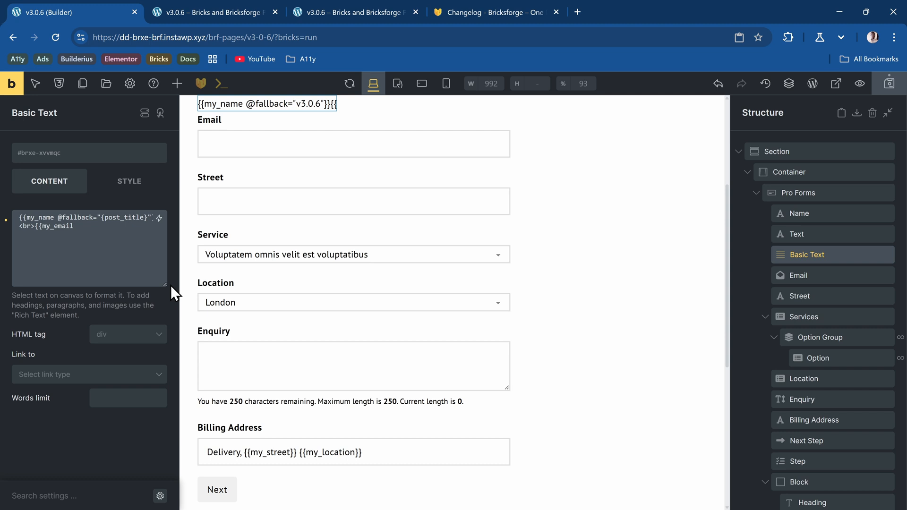
text(@)
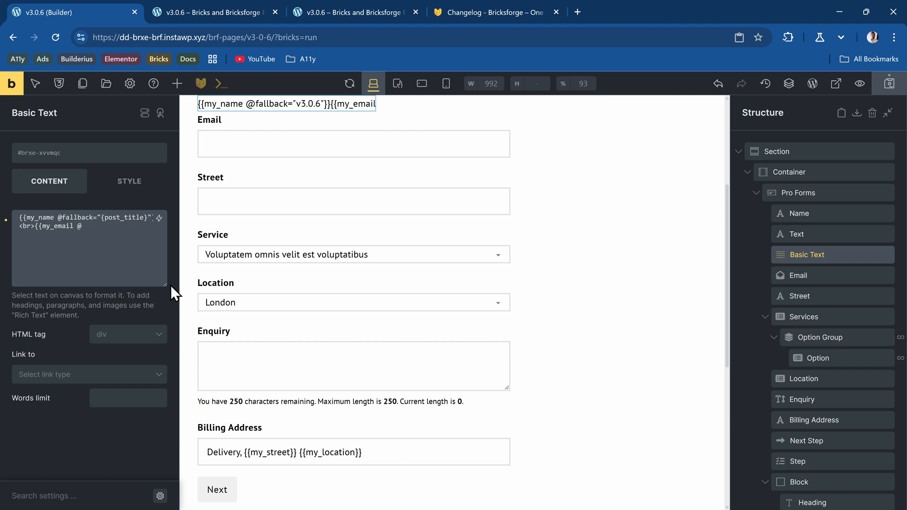
text(@label)
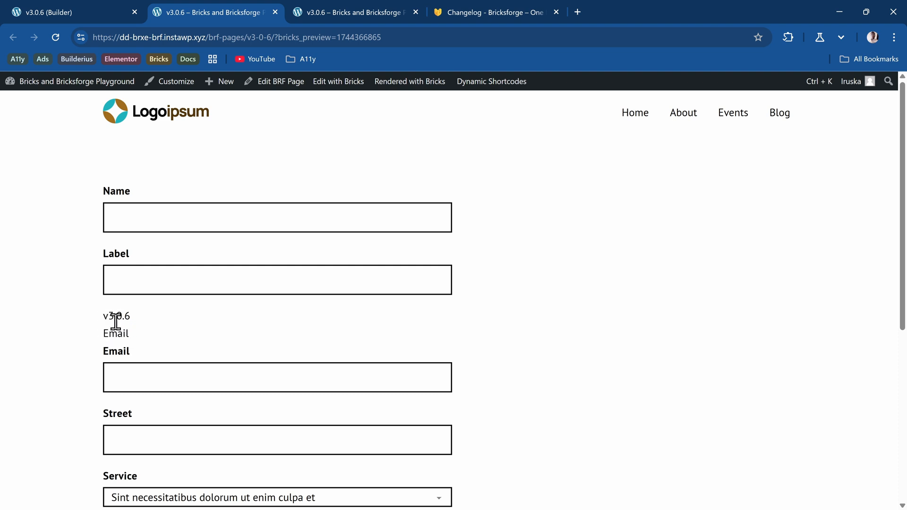
mouse_move(269, 130)
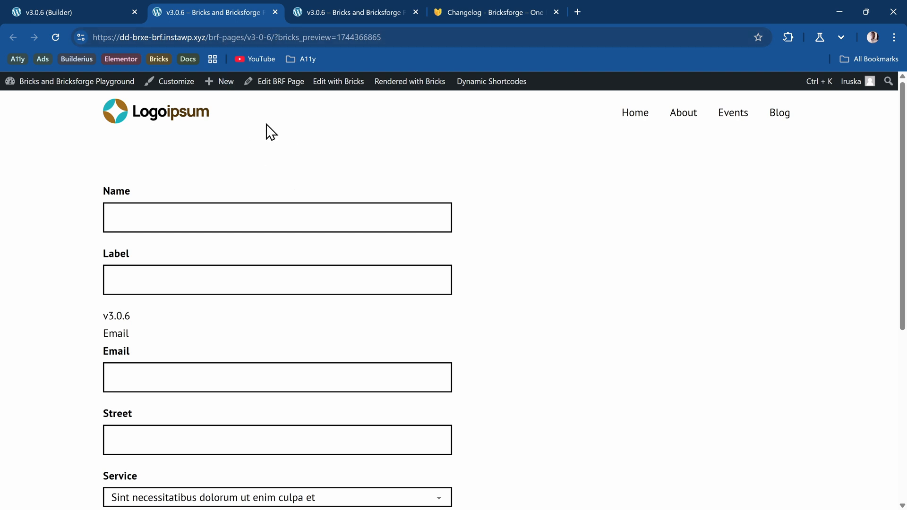
Step: Enter David in the preview Name field so Label and the summary line both show David
click(277, 218)
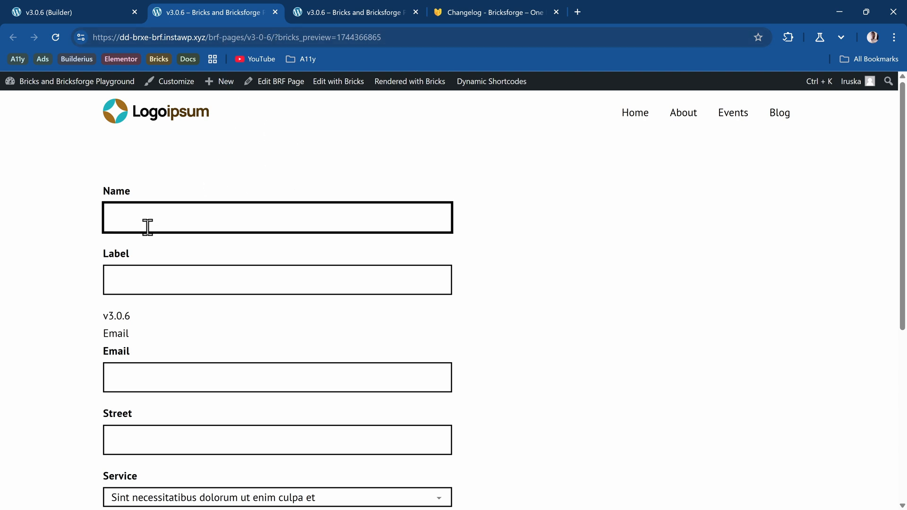
text(David)
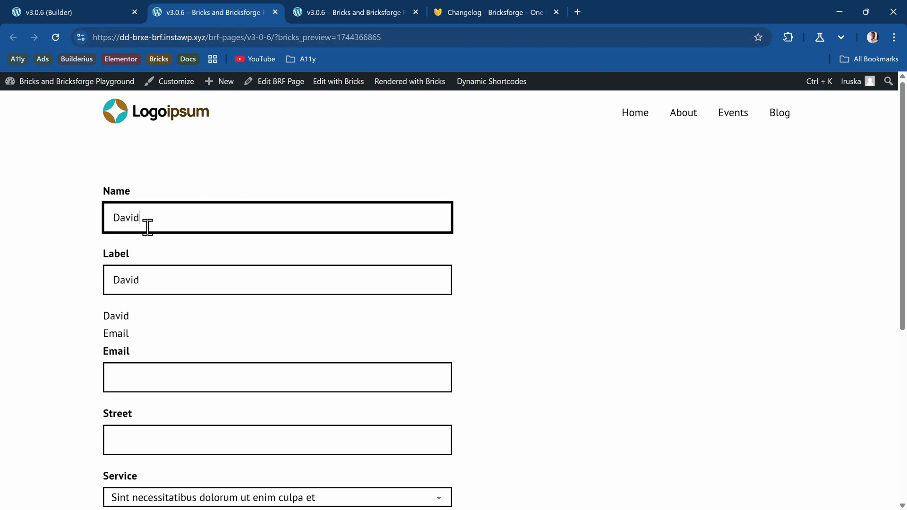
mouse_move(118, 333)
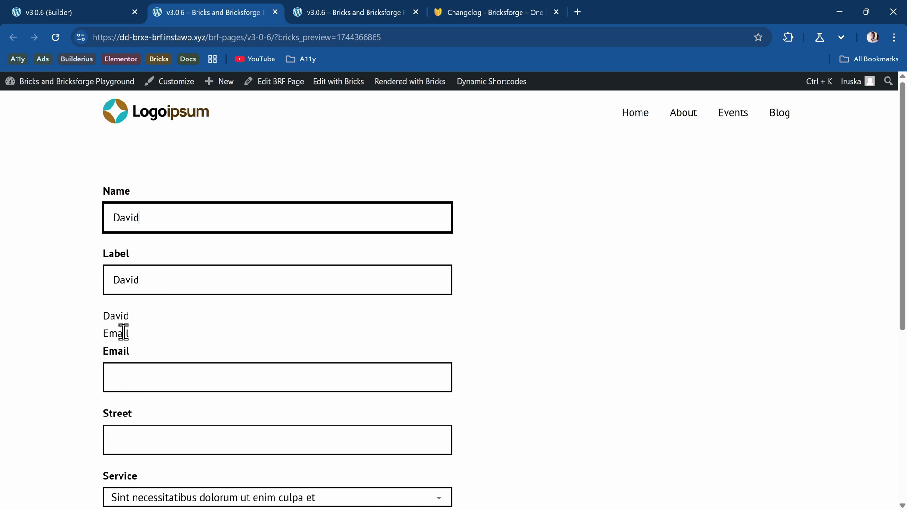
mouse_move(113, 334)
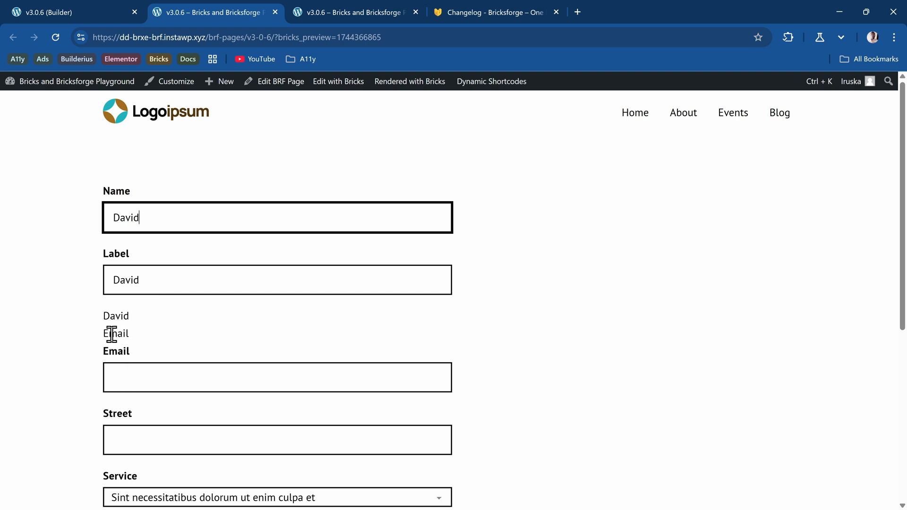
mouse_move(156, 362)
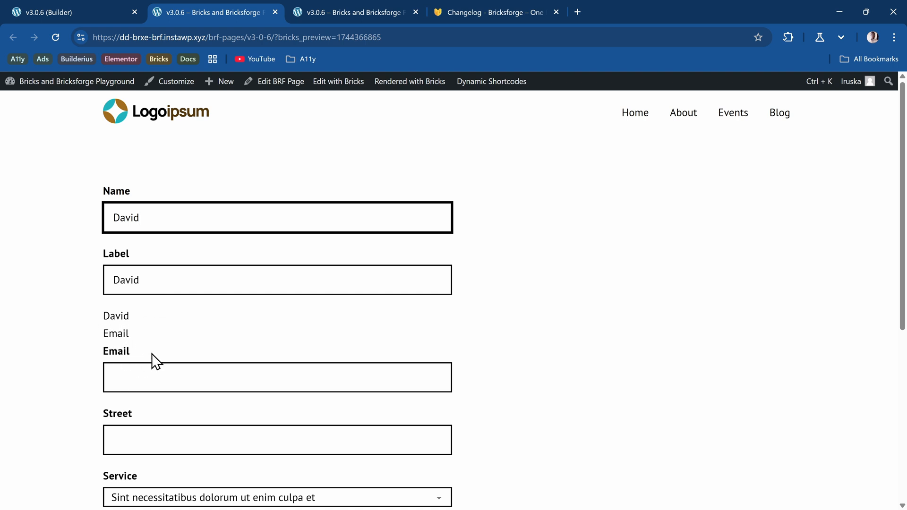